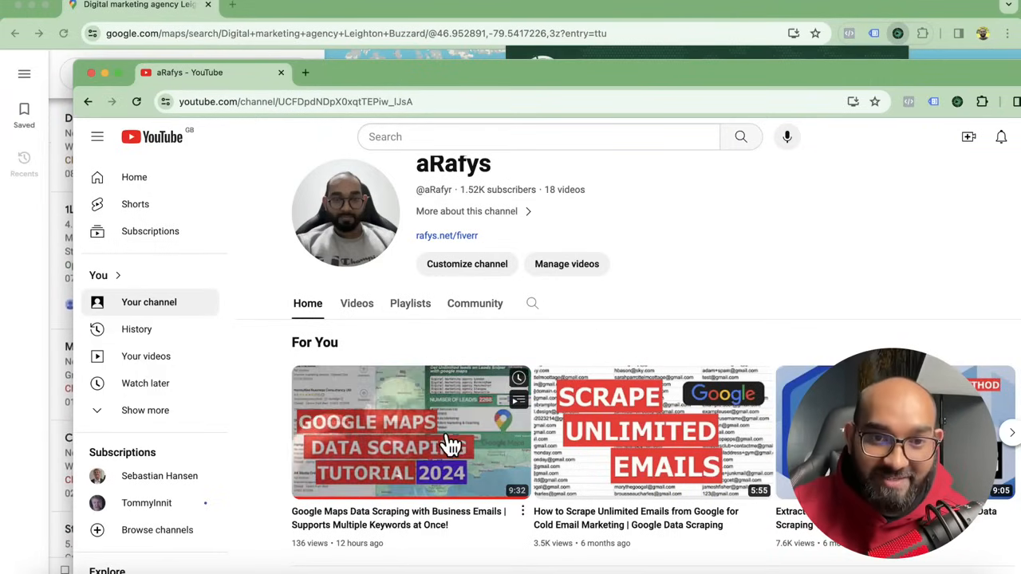
mouse_move(621, 342)
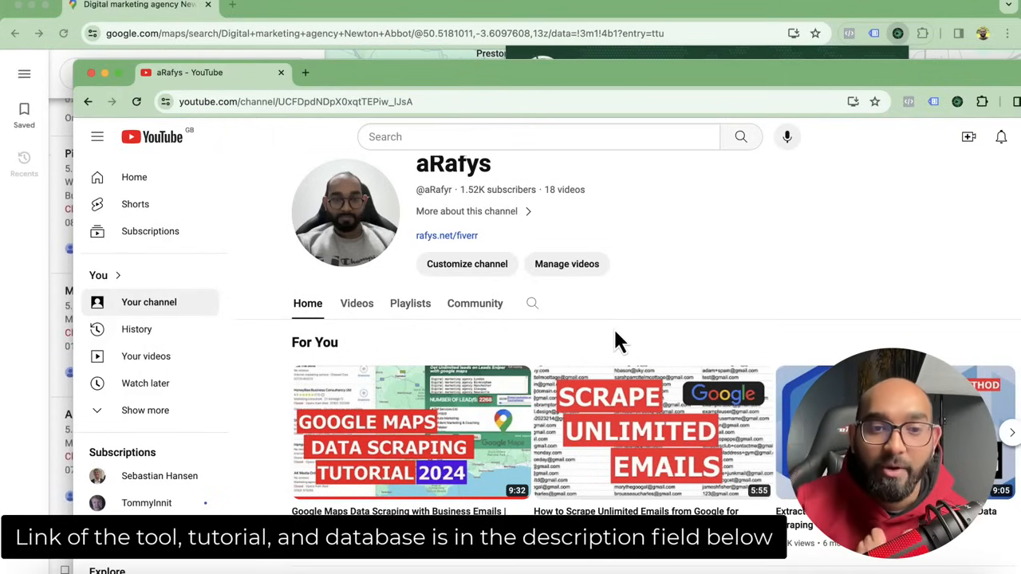
mouse_move(162, 561)
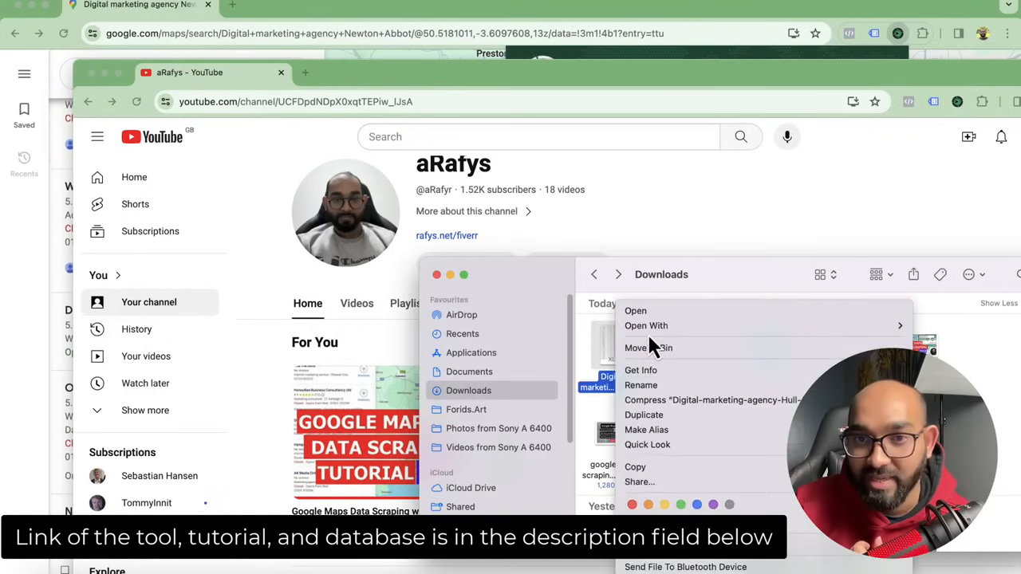
Step: Open the downloaded digital-marketing-agency lead .xlsx from the Downloads folder
click(635, 309)
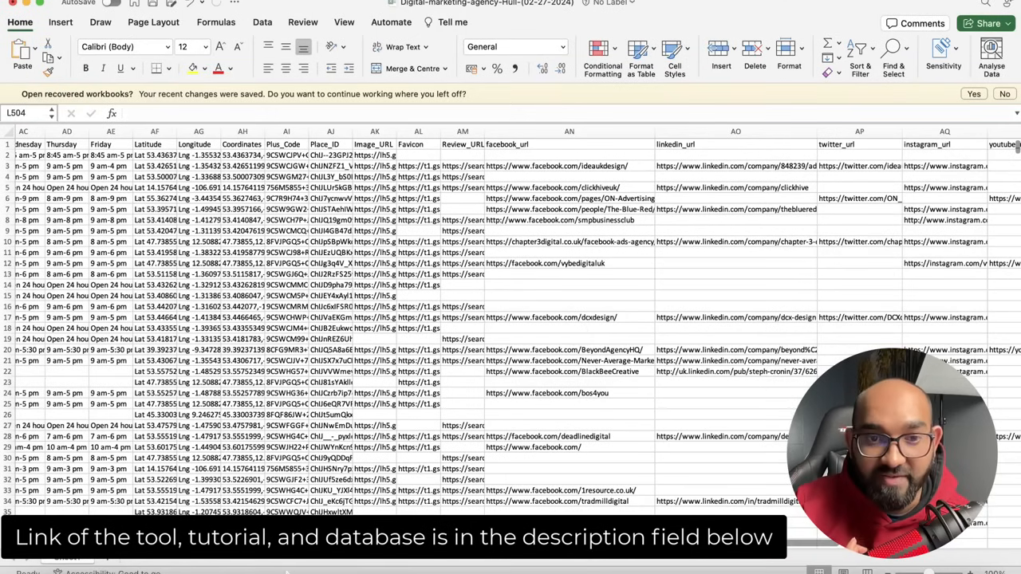
Step: Return to the first lead at column A and widen the Phone_1/Phone_2 columns to show full numbers
scroll(left, 3)
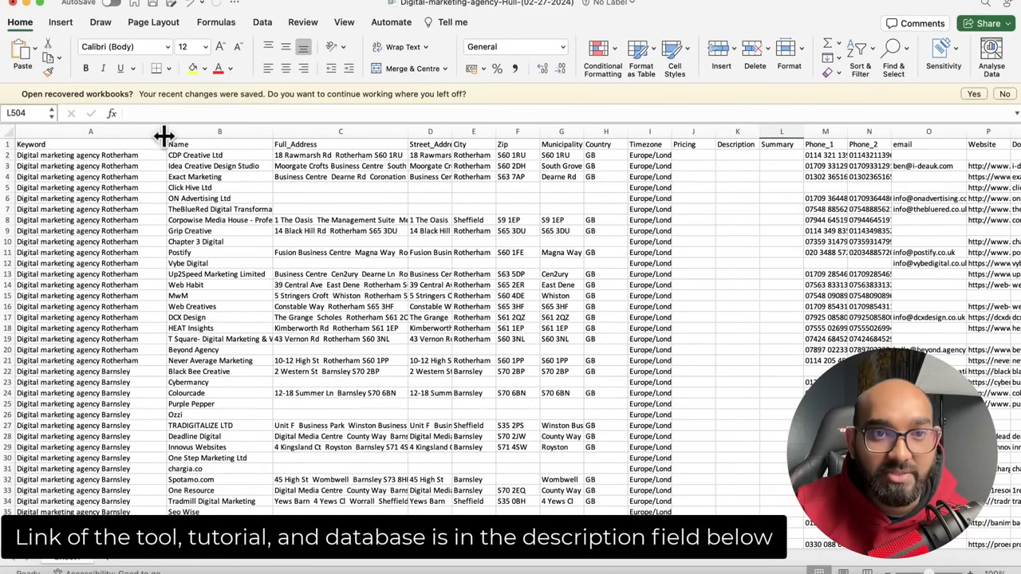
click(77, 148)
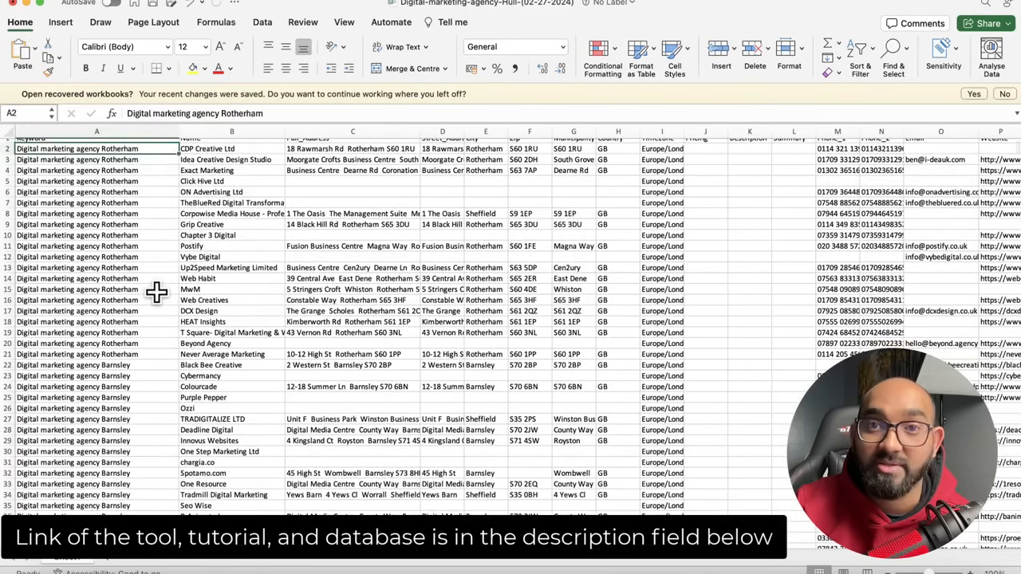
scroll(down, 3)
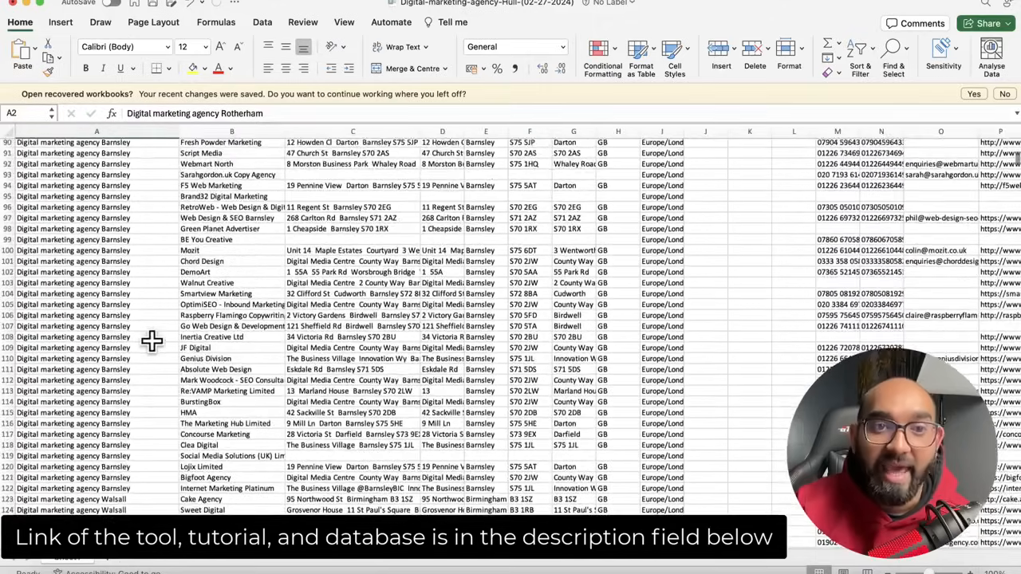
scroll(up, 3)
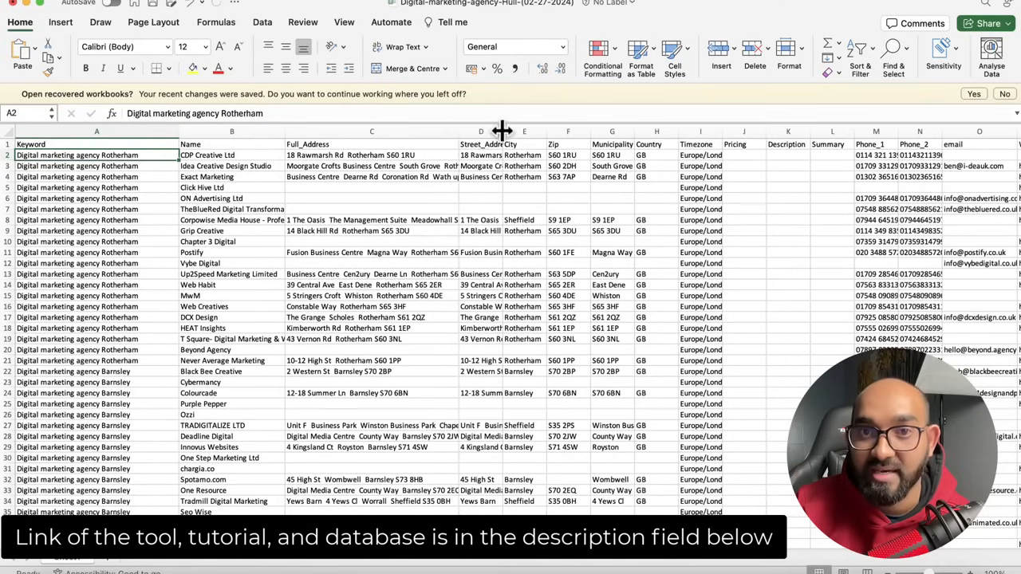
mouse_move(594, 137)
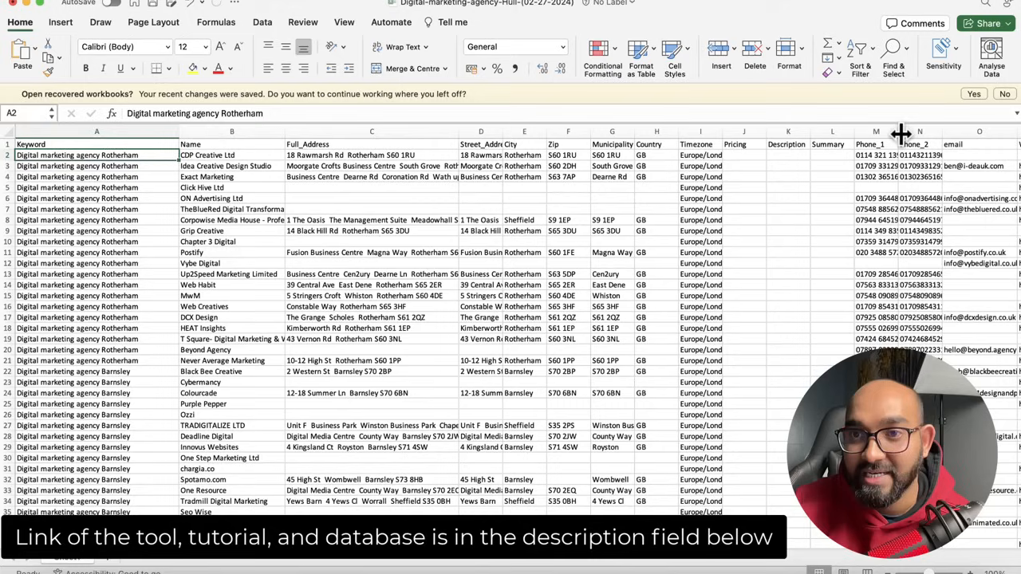
drag(901, 130, 957, 131)
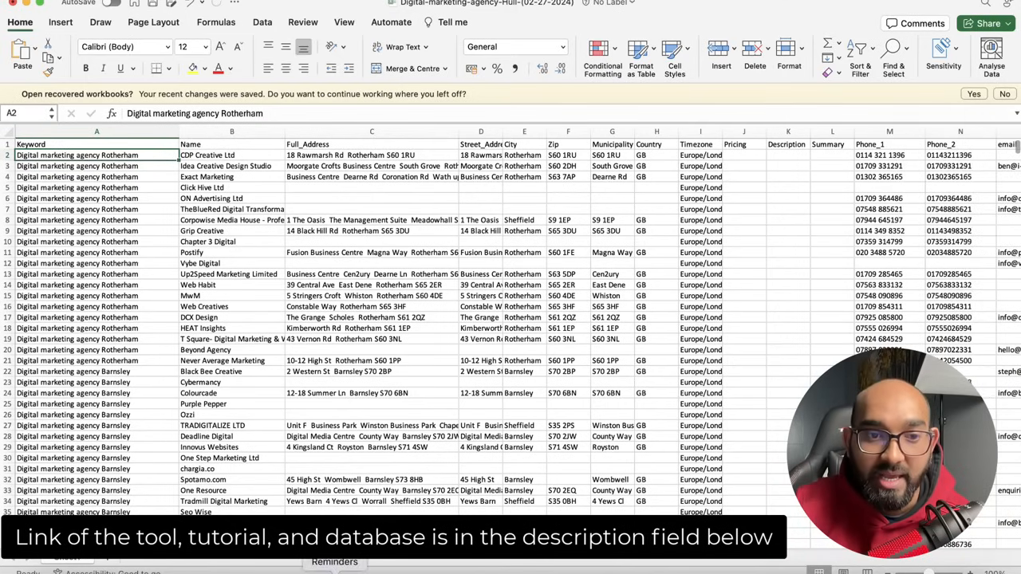
scroll(right, 3)
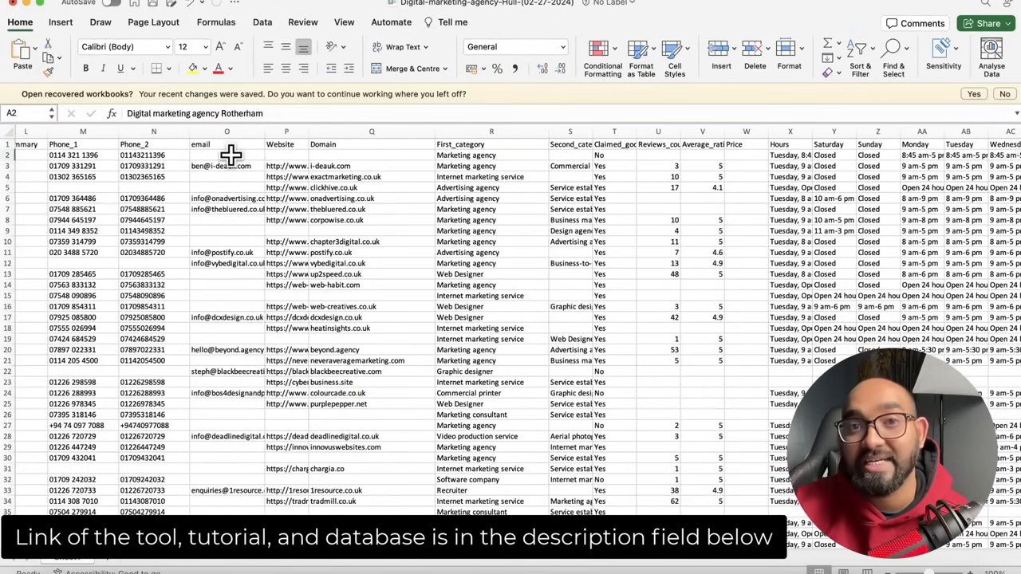
scroll(down, 3)
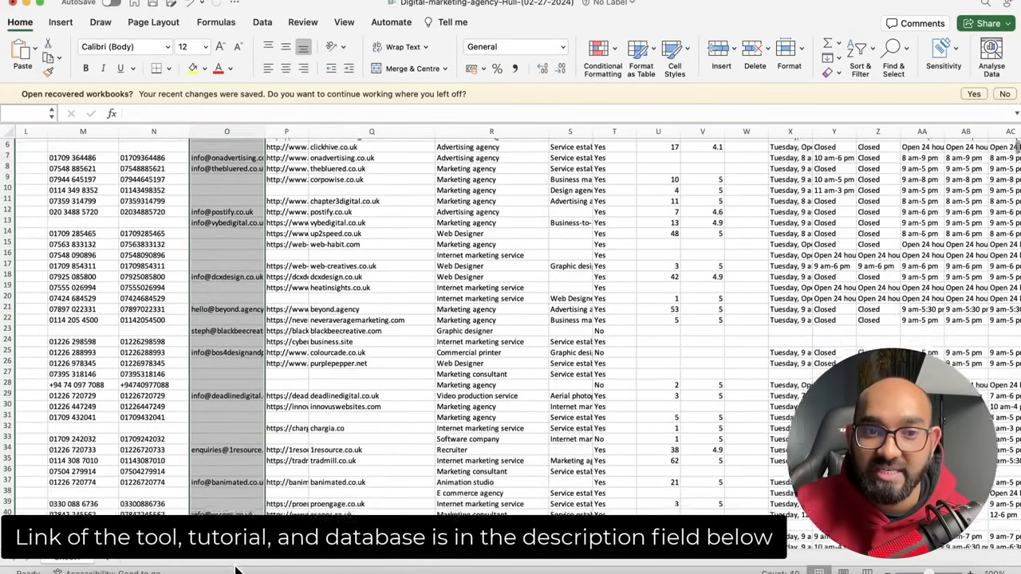
scroll(down, 3)
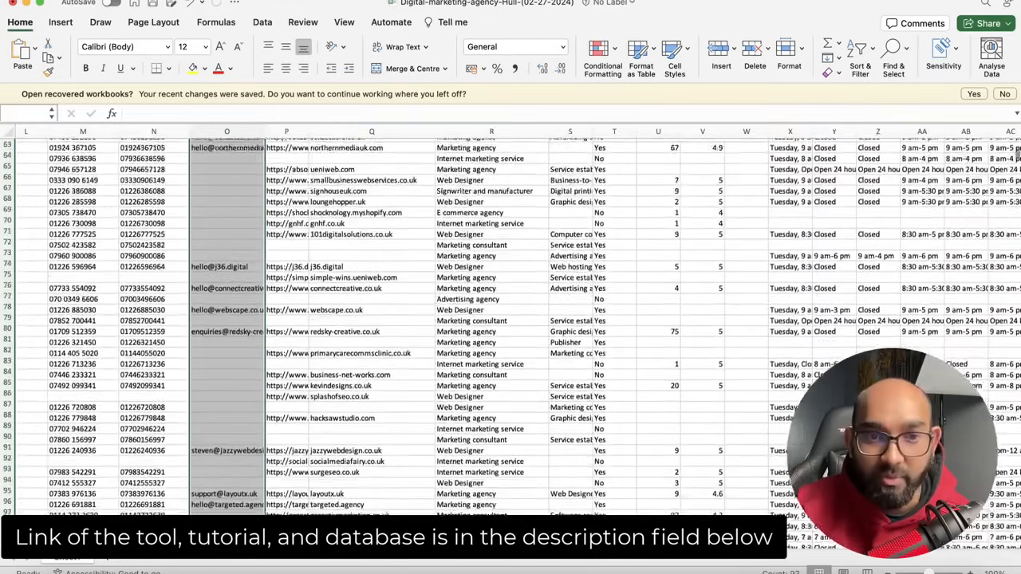
scroll(down, 3)
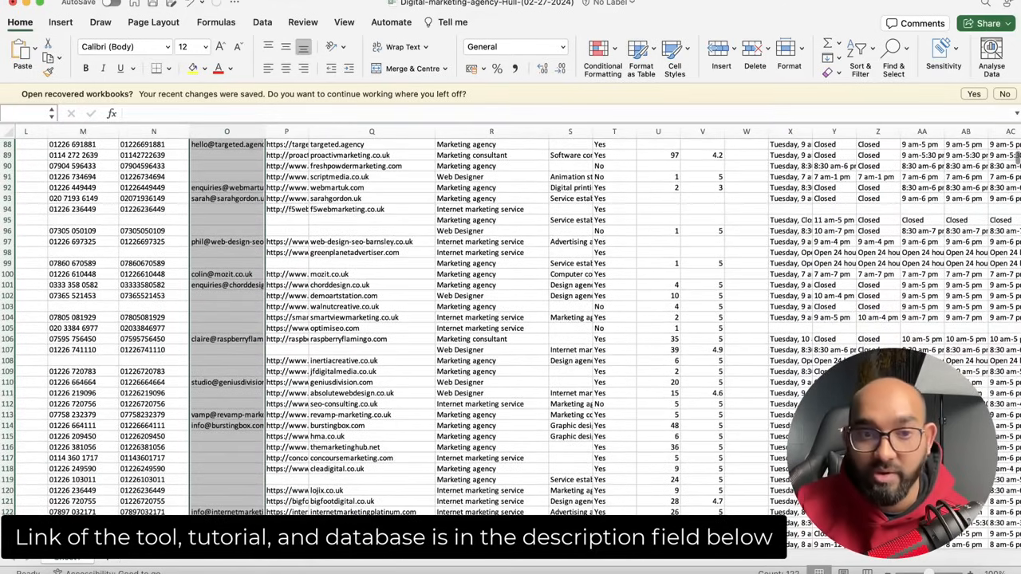
scroll(down, 3)
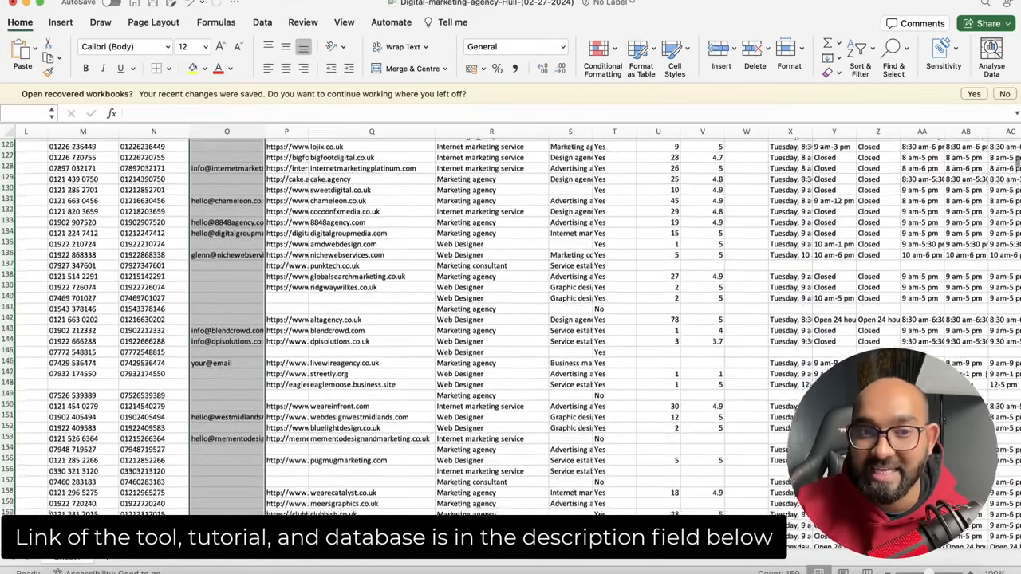
scroll(down, 3)
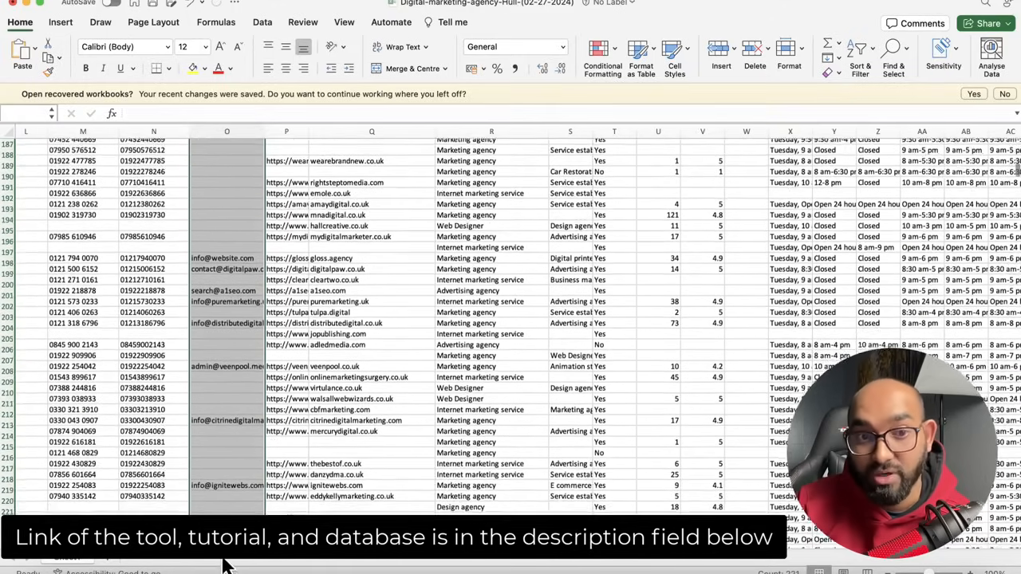
scroll(down, 3)
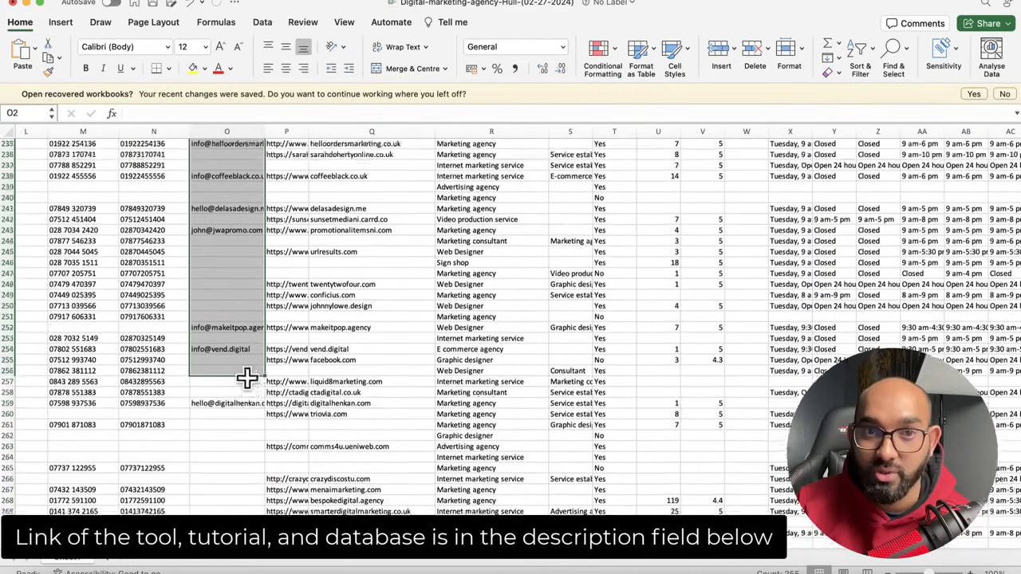
scroll(up, 3)
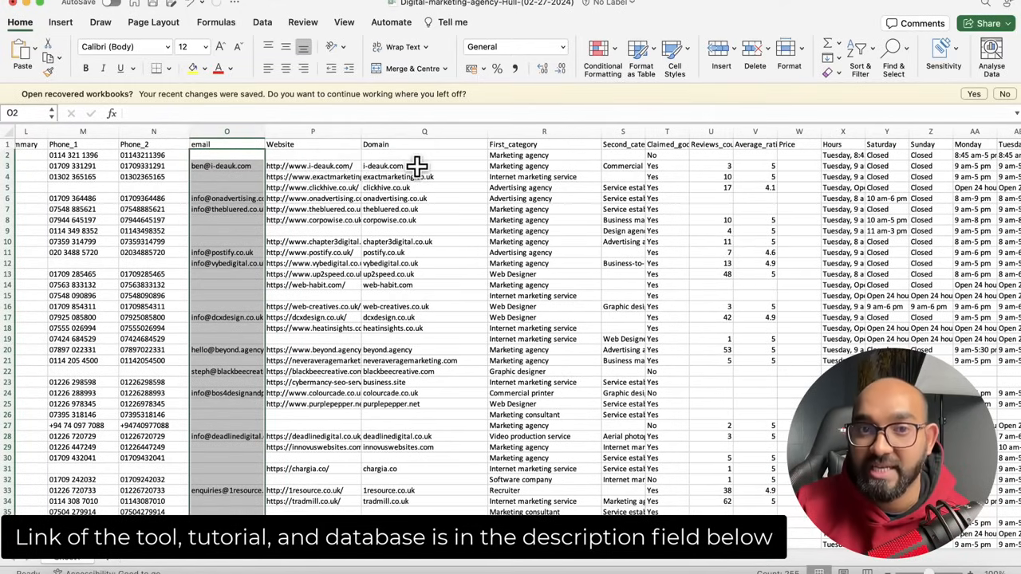
Step: Review the domain, First_category, twitter_url and youtube_url columns of the lead sheet
click(422, 166)
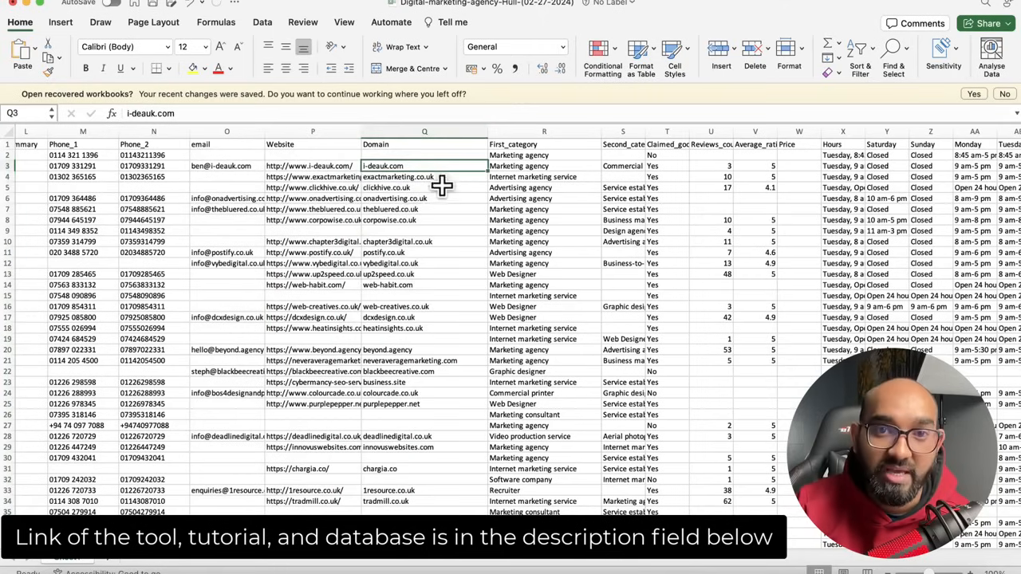
click(544, 143)
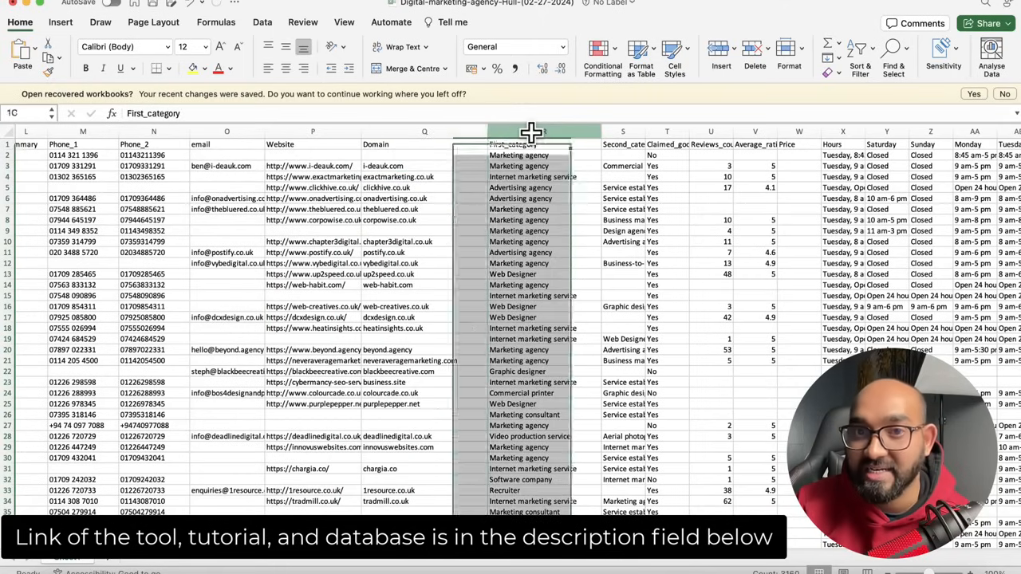
click(544, 131)
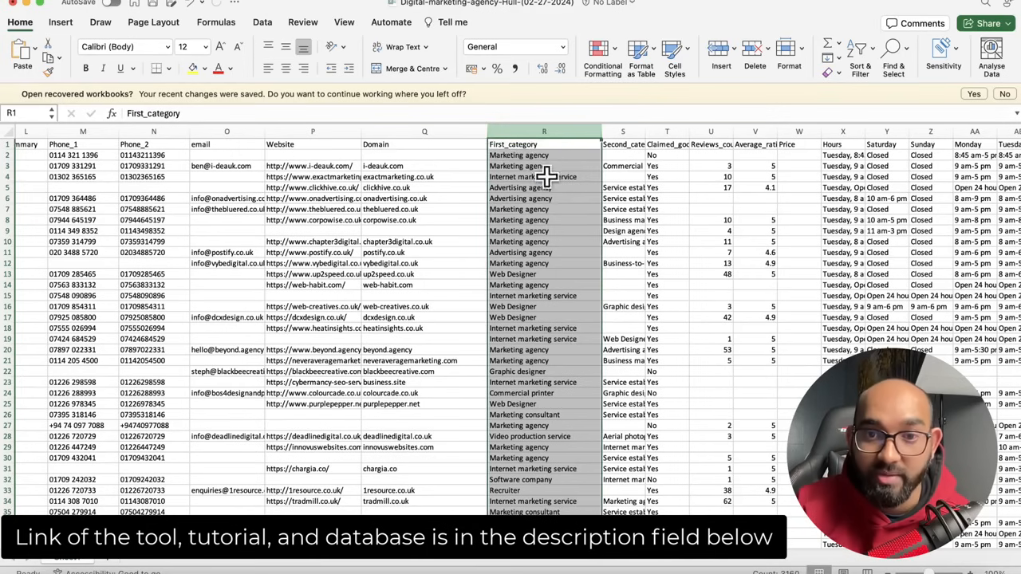
scroll(right, 3)
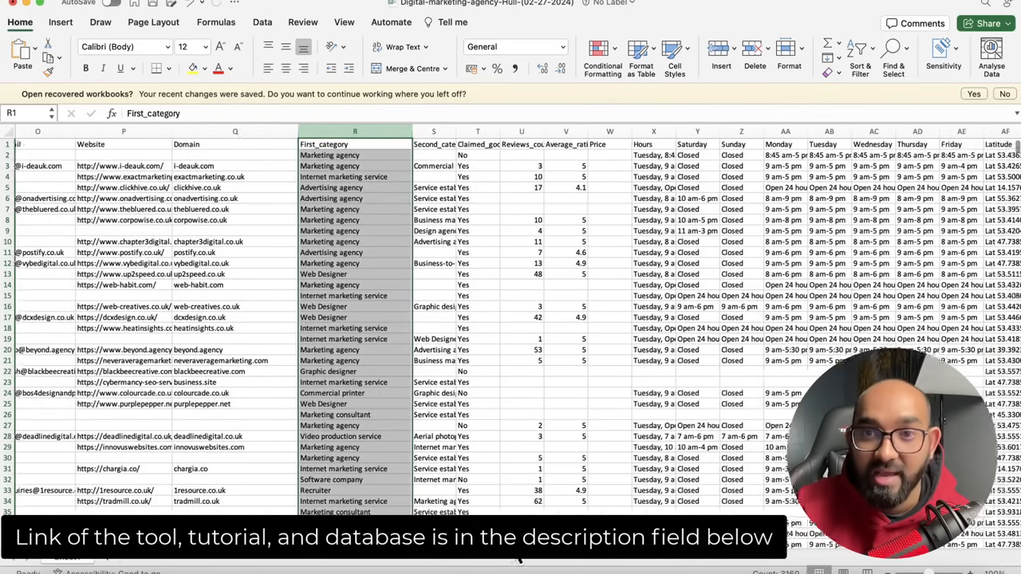
scroll(right, 3)
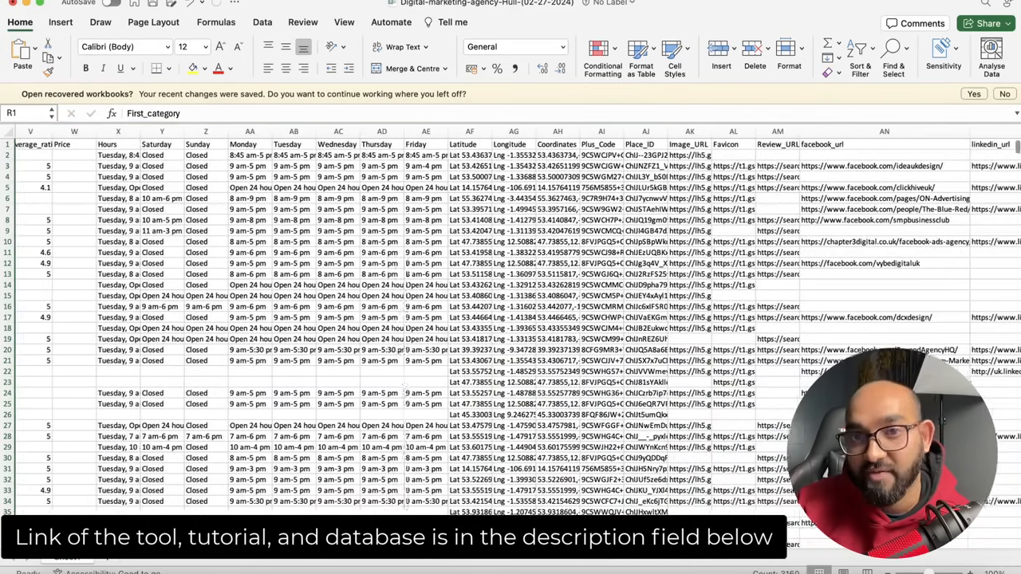
click(461, 131)
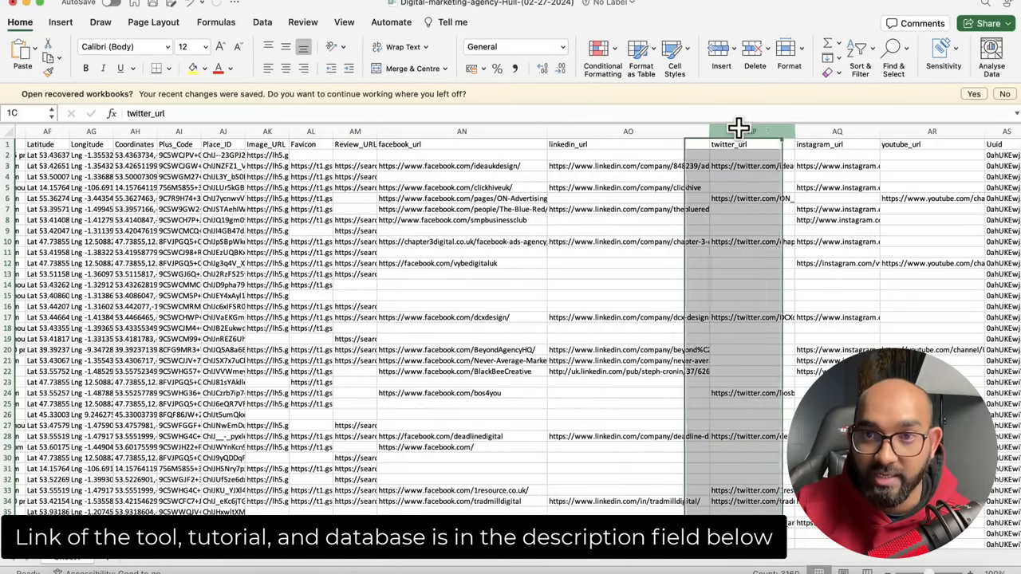
click(931, 143)
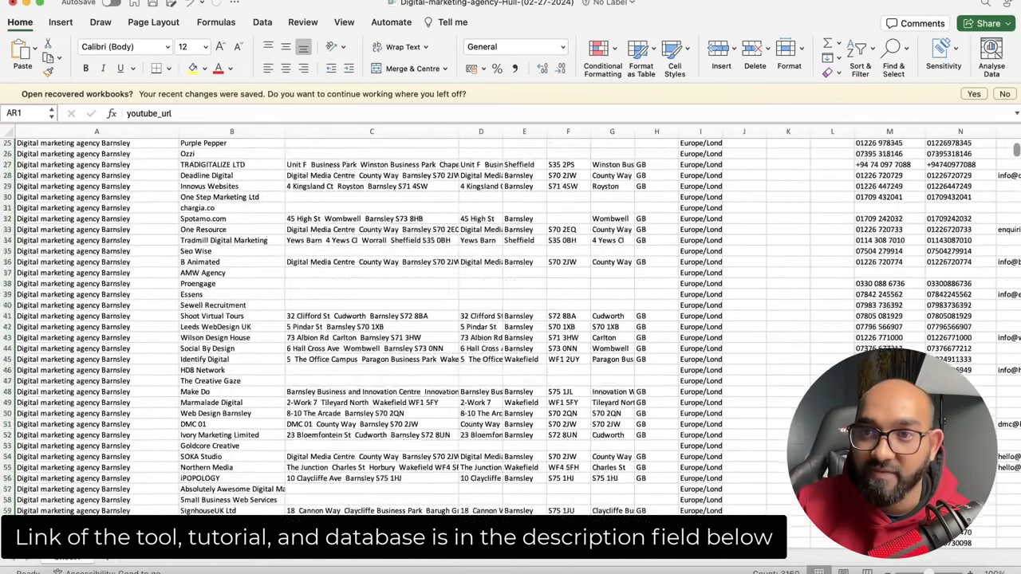
scroll(down, 3)
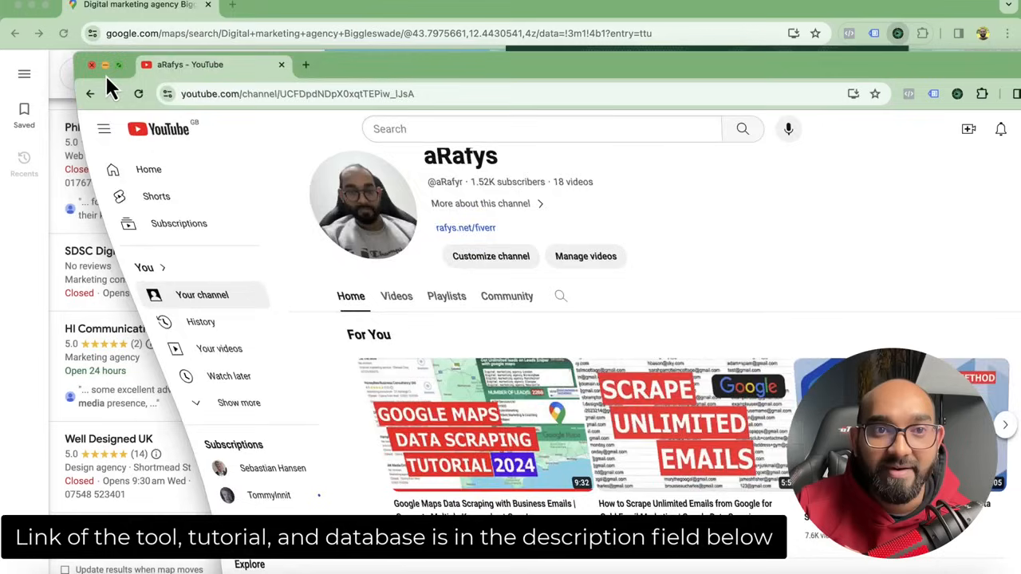
Step: Move the YouTube window aside and show the Leads Sniper panel over Google Maps
click(281, 64)
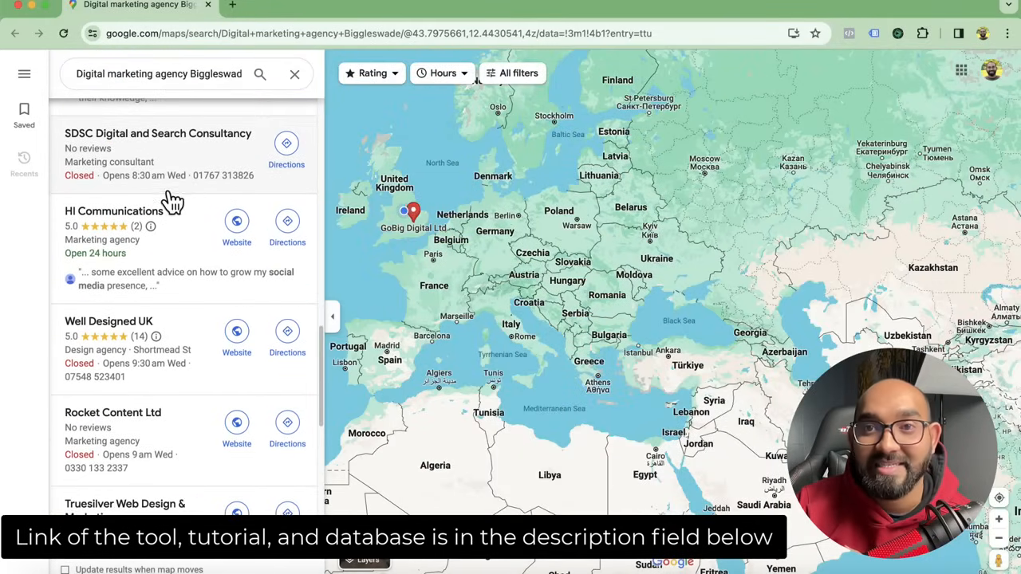
click(898, 33)
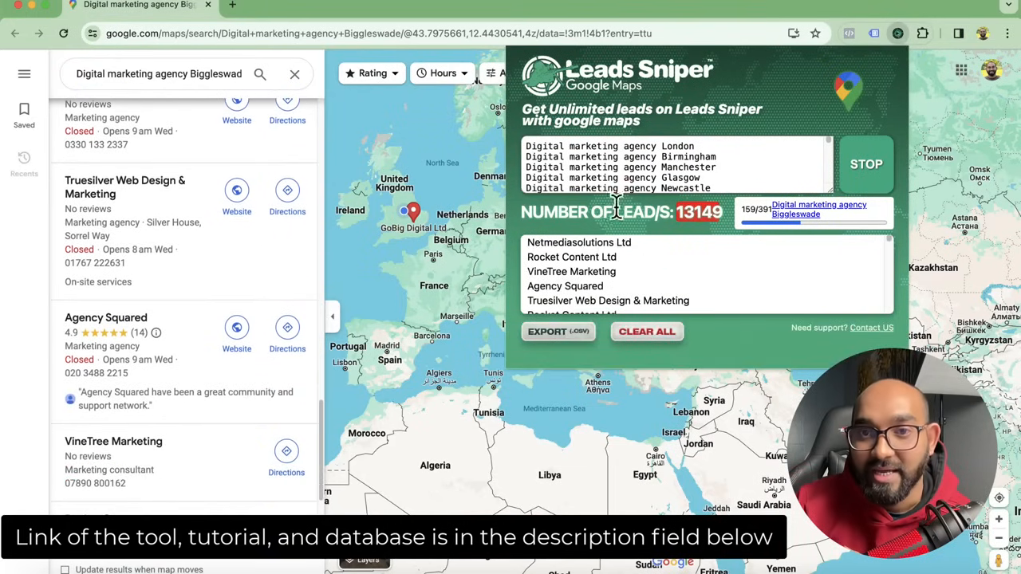
Step: Scroll the Maps results and keyword list from Biggleswade to Rushden as leads climb to 13,195
scroll(down, 3)
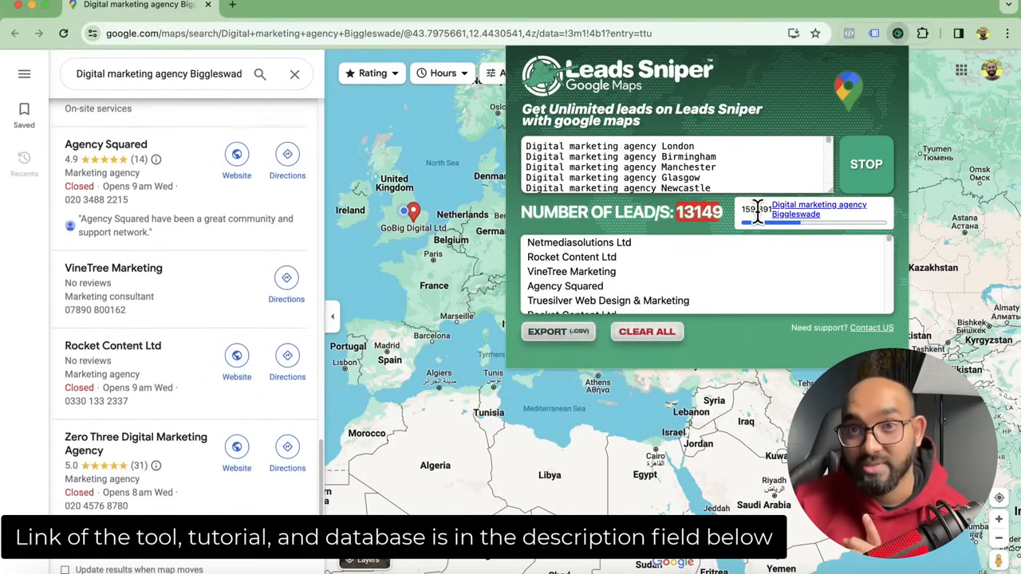
scroll(down, 3)
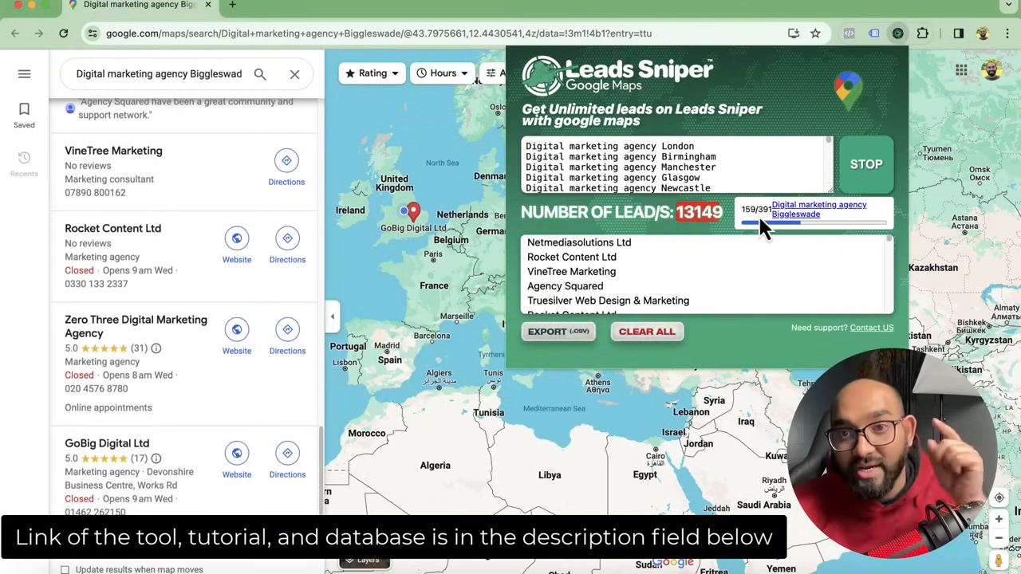
scroll(down, 3)
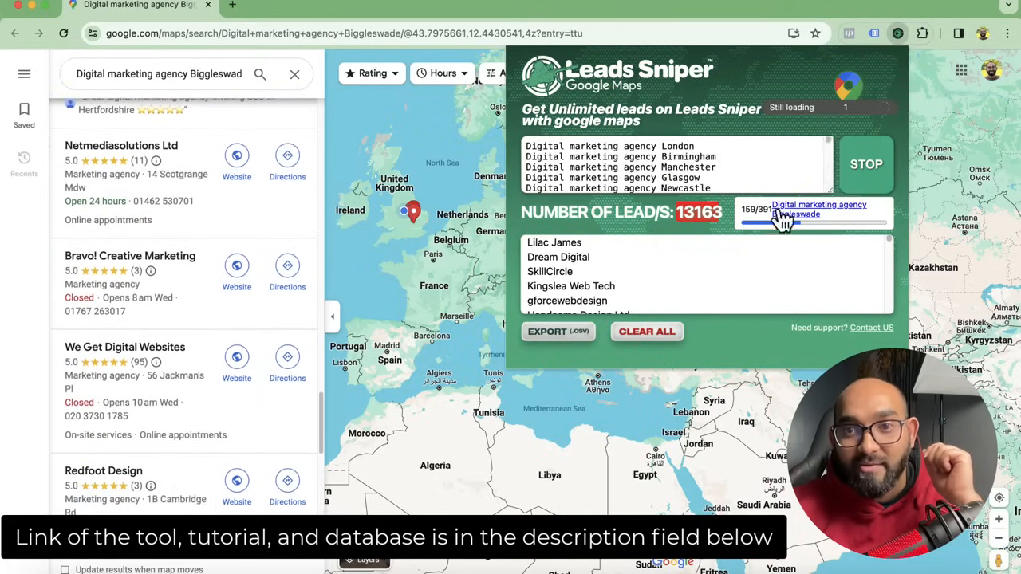
scroll(down, 3)
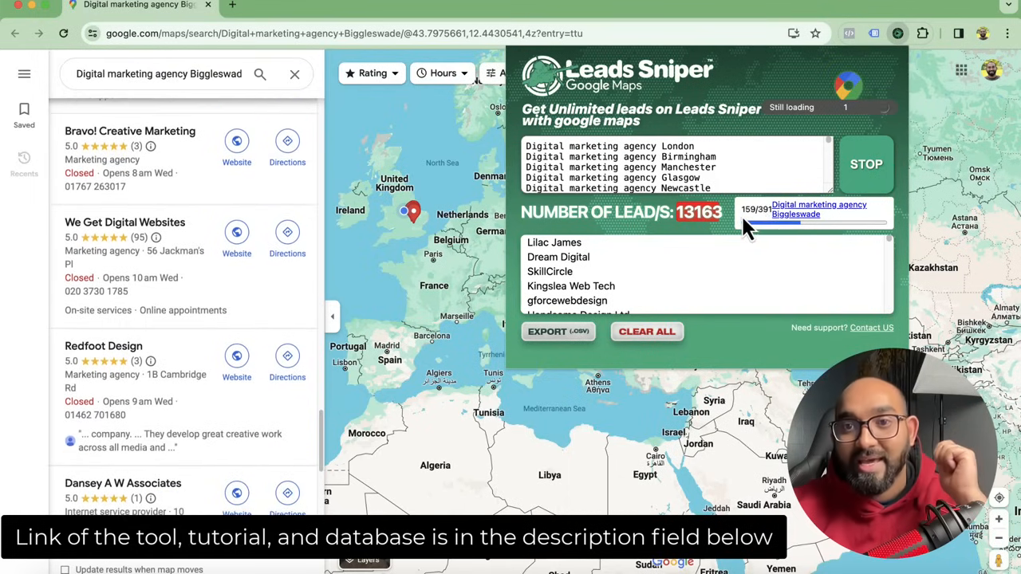
scroll(down, 3)
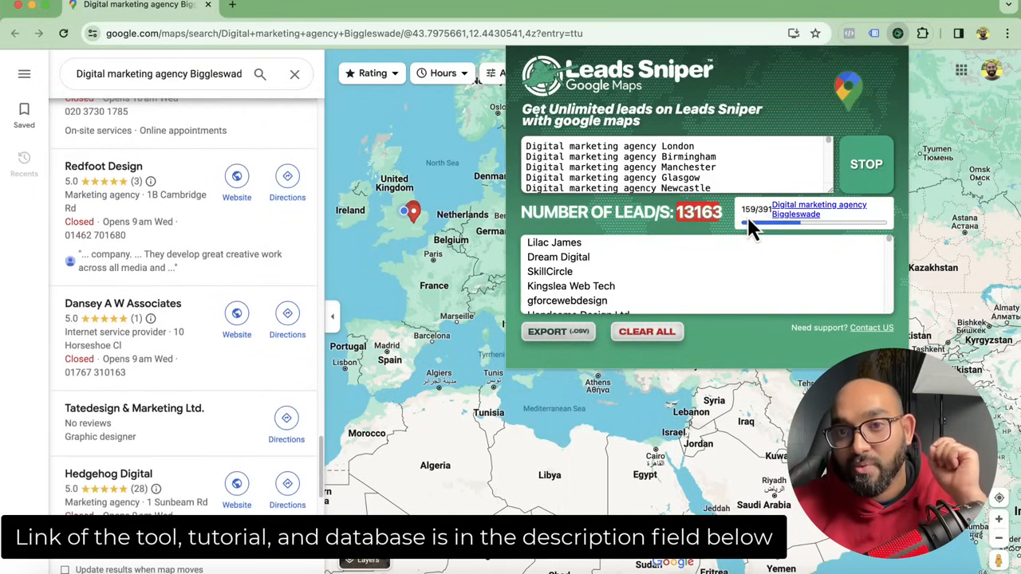
scroll(down, 3)
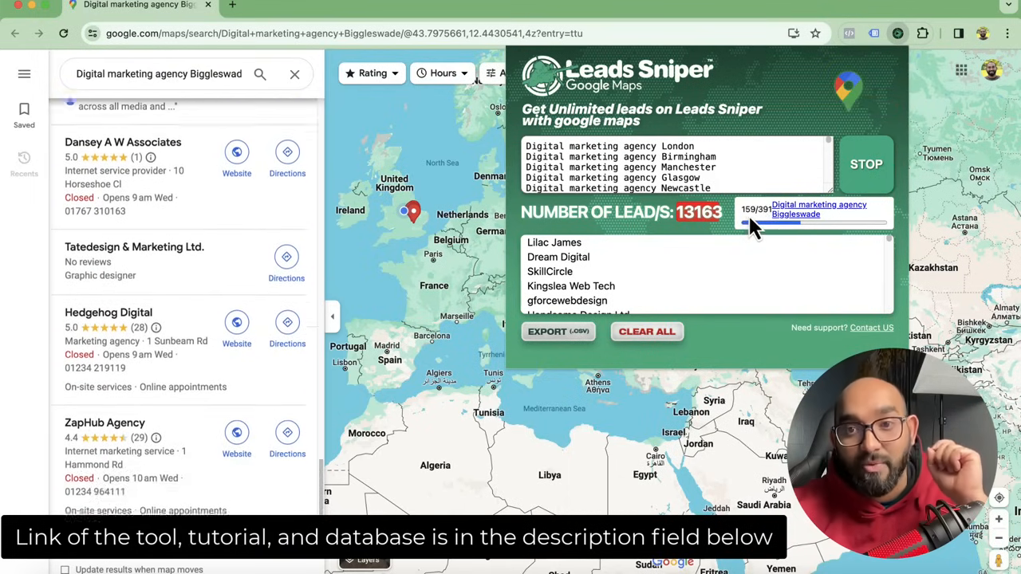
scroll(down, 3)
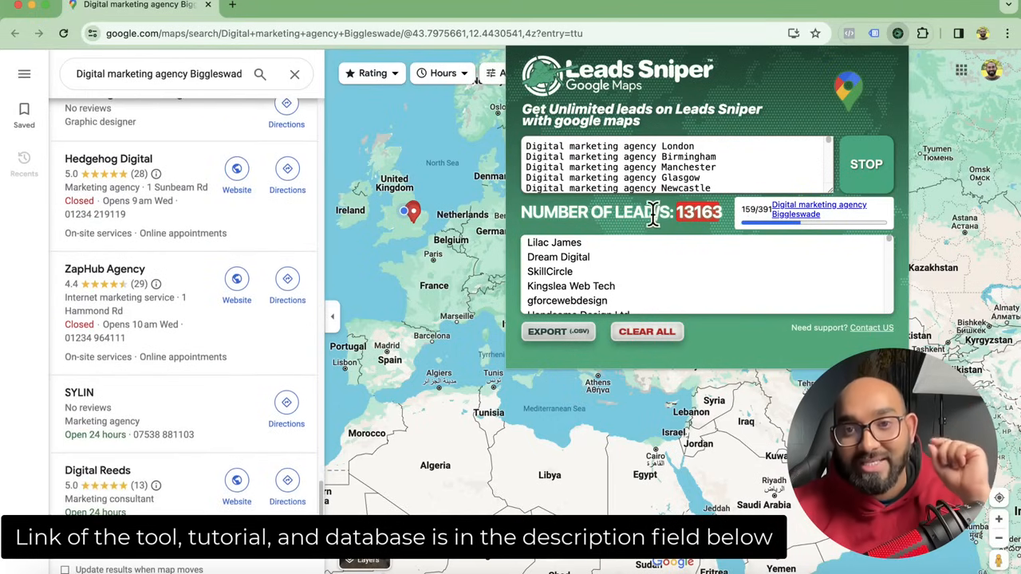
scroll(down, 3)
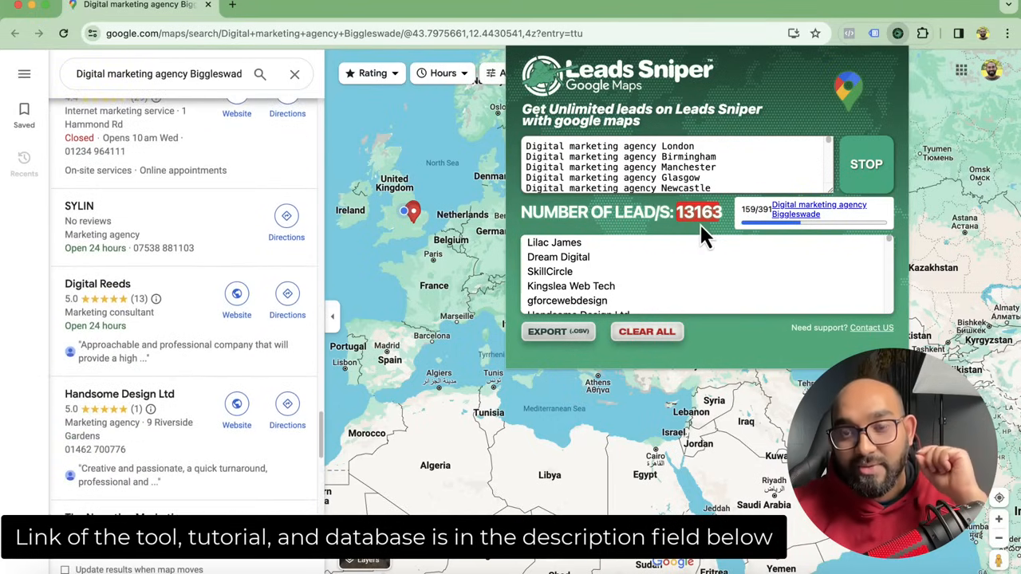
scroll(down, 3)
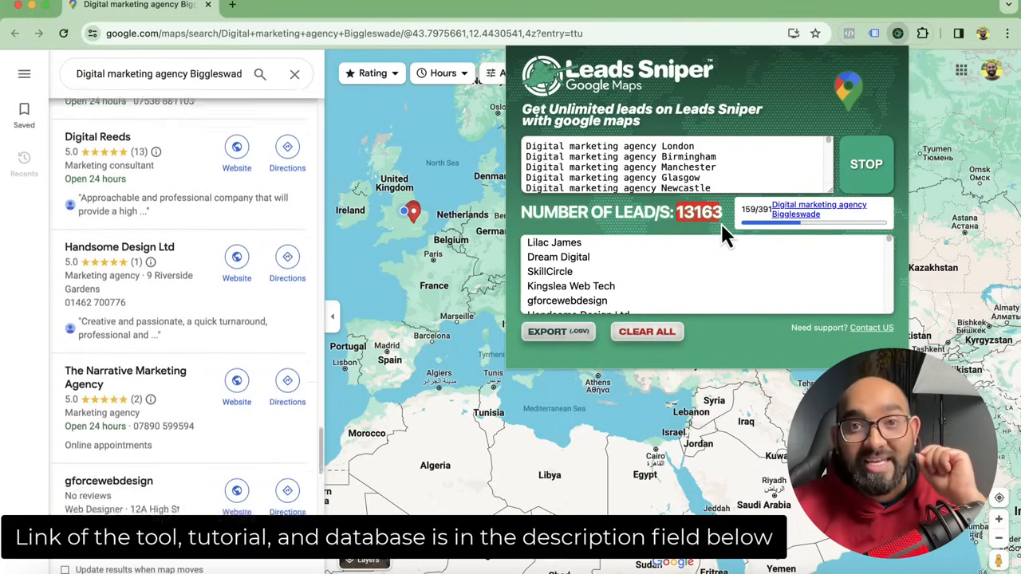
scroll(down, 3)
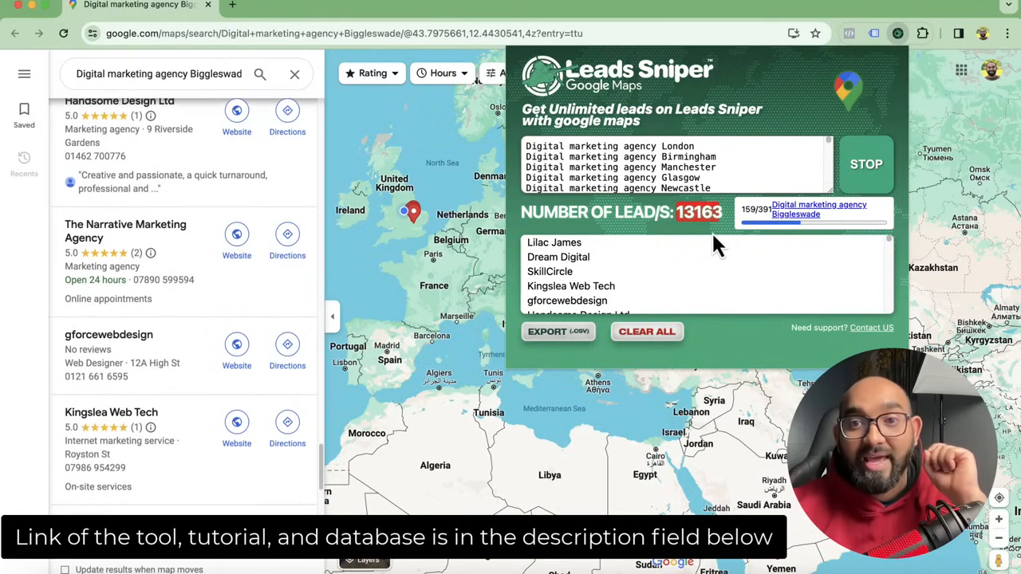
scroll(down, 3)
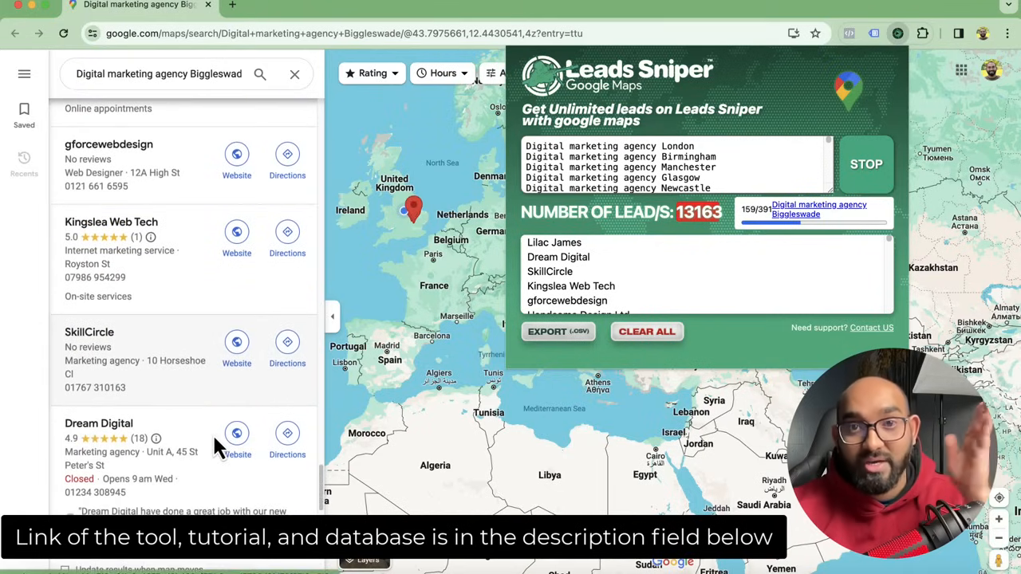
scroll(down, 3)
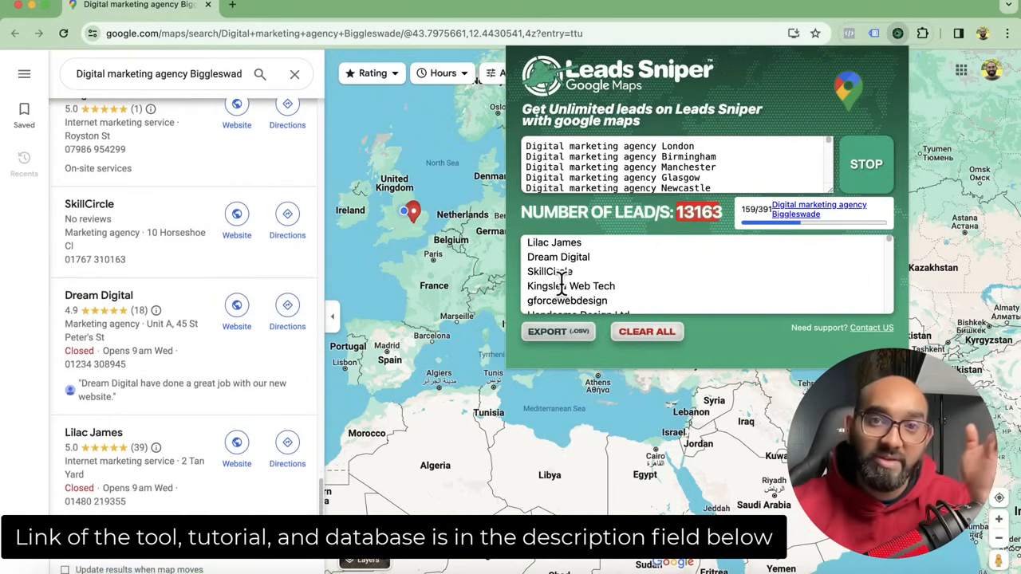
scroll(down, 3)
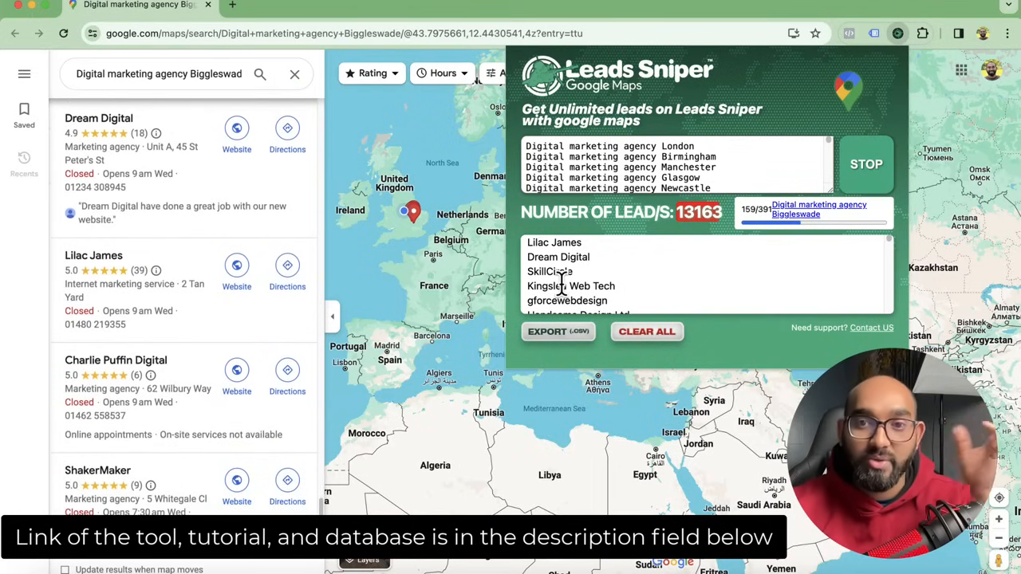
scroll(down, 3)
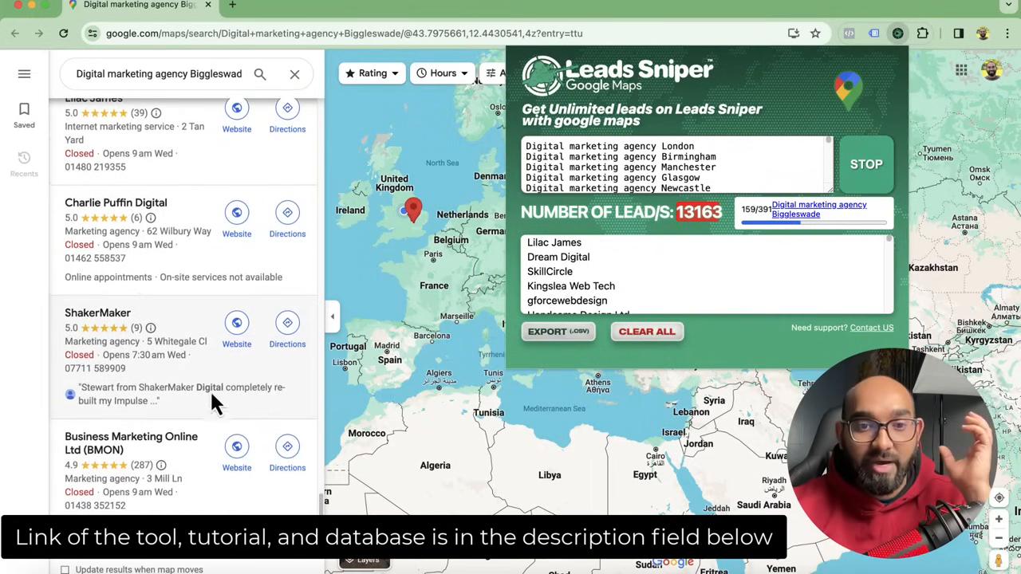
scroll(down, 3)
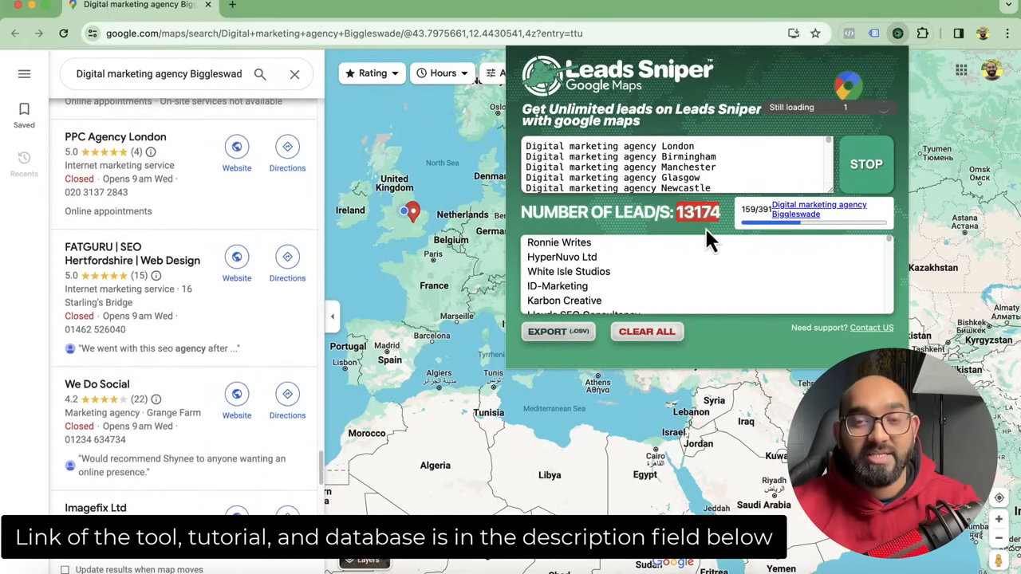
scroll(down, 3)
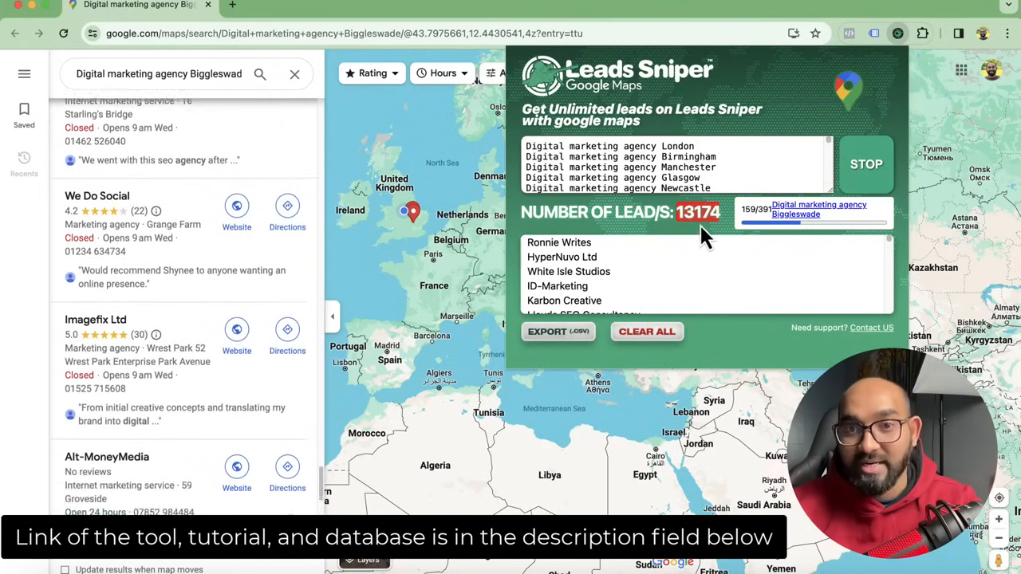
scroll(down, 3)
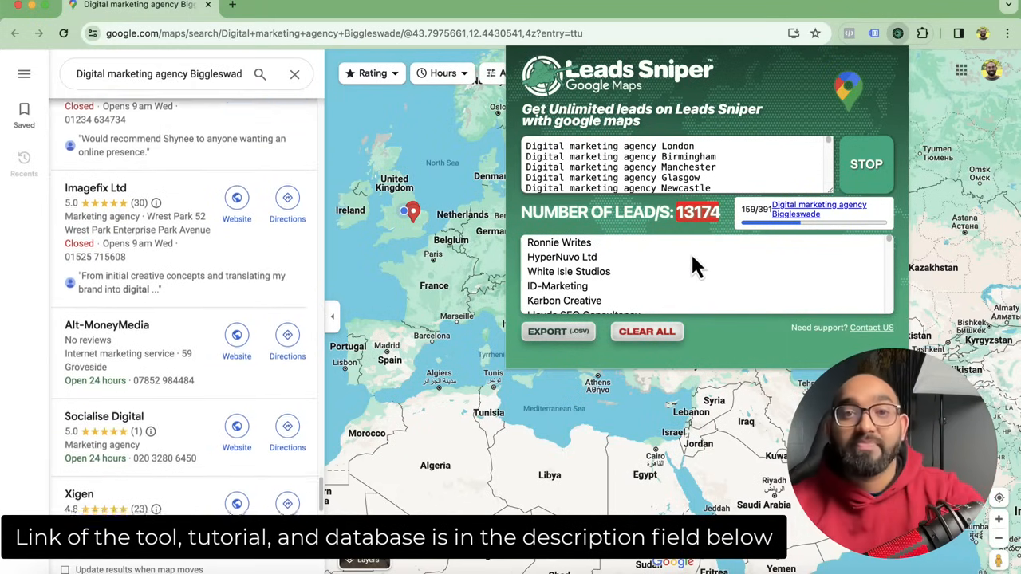
scroll(down, 3)
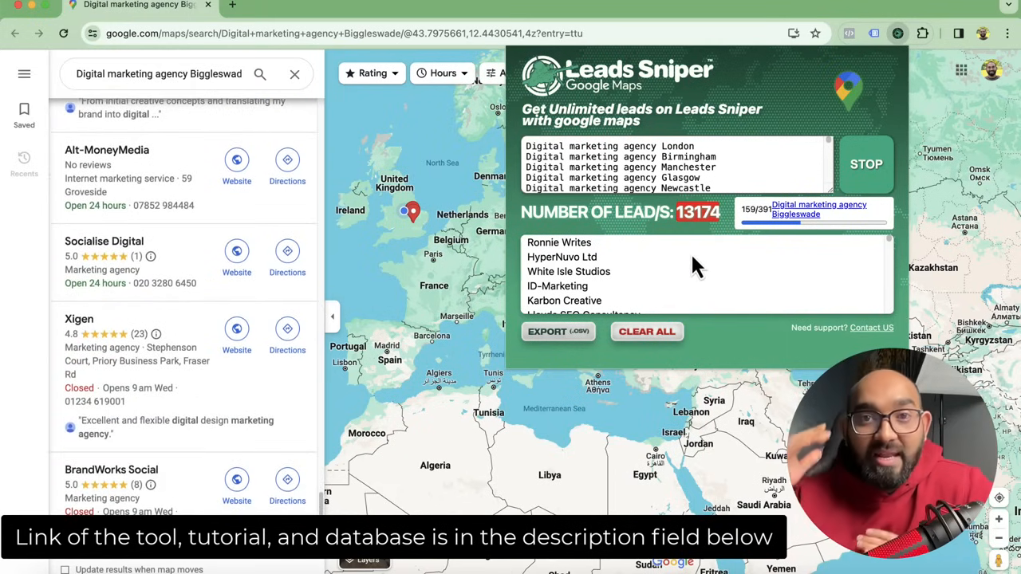
scroll(down, 3)
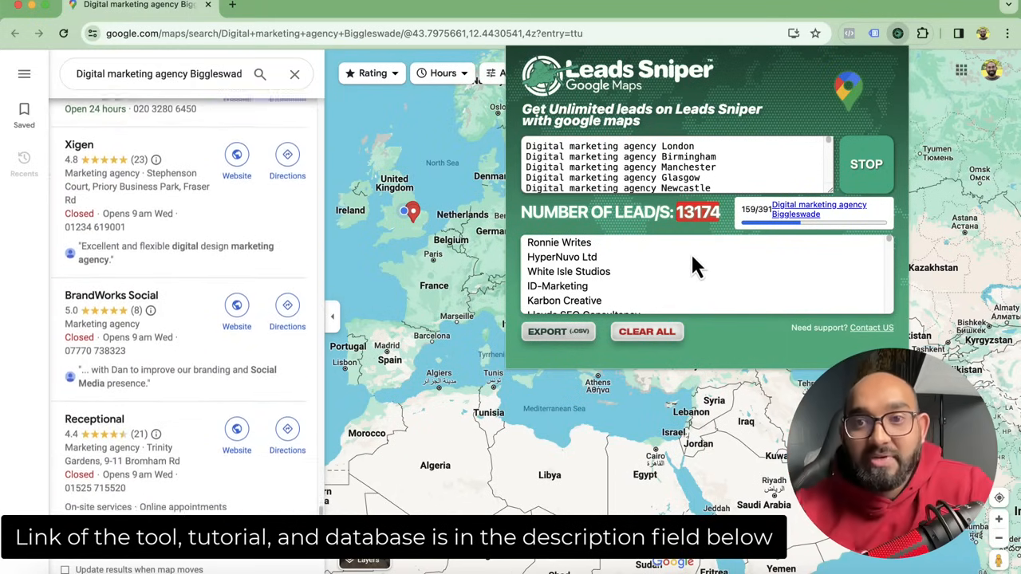
scroll(down, 3)
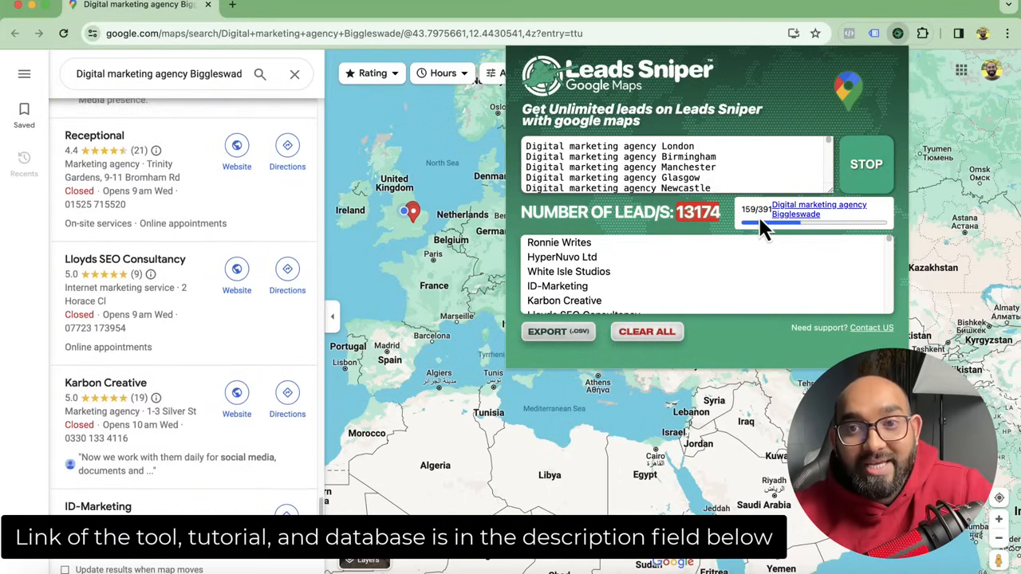
scroll(down, 3)
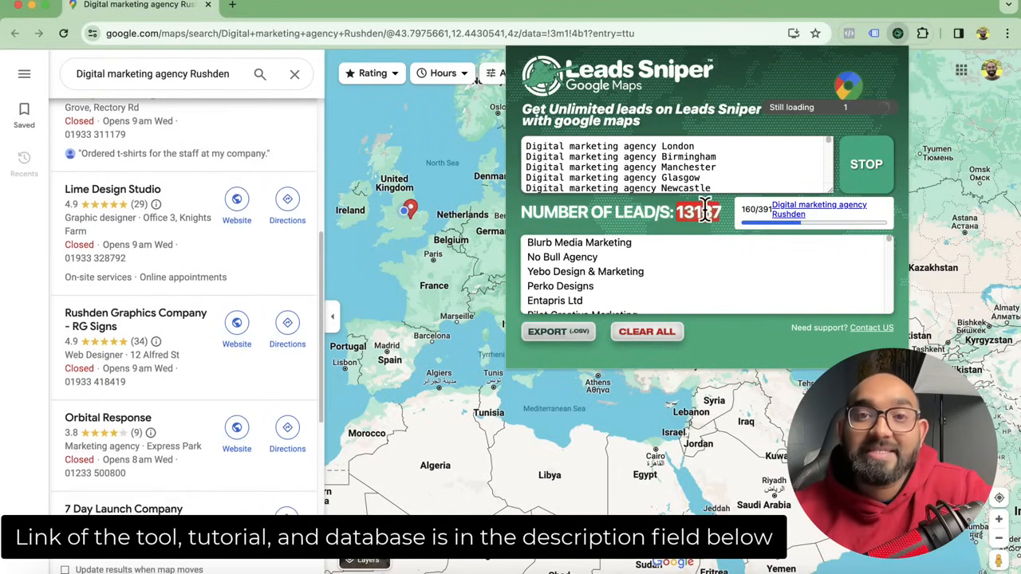
scroll(down, 3)
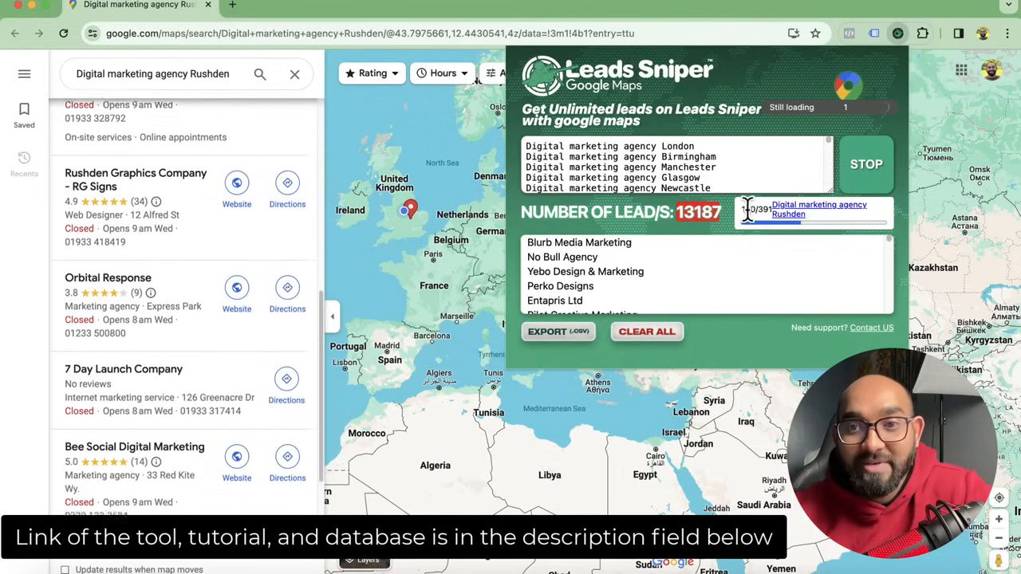
scroll(down, 3)
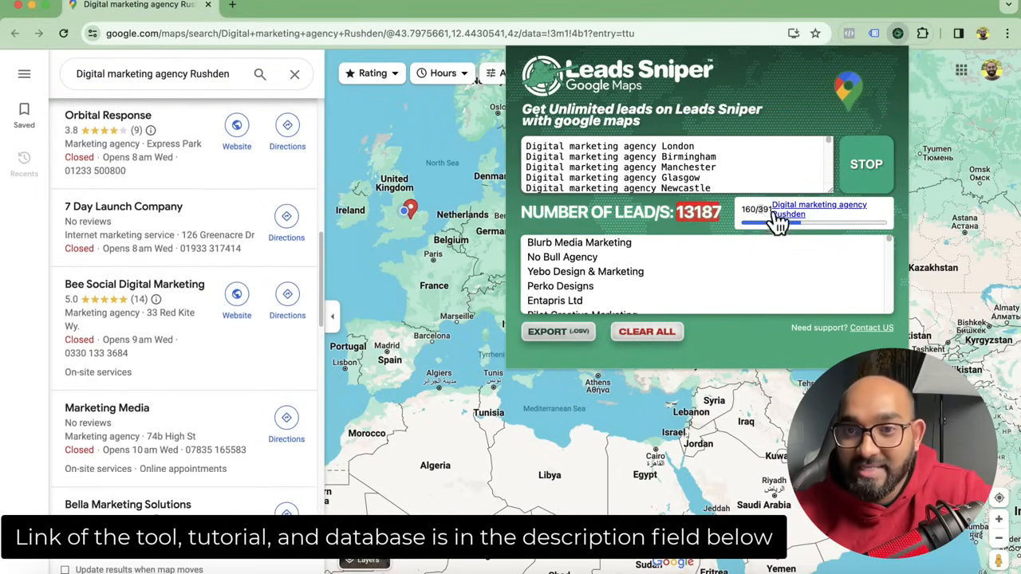
scroll(down, 3)
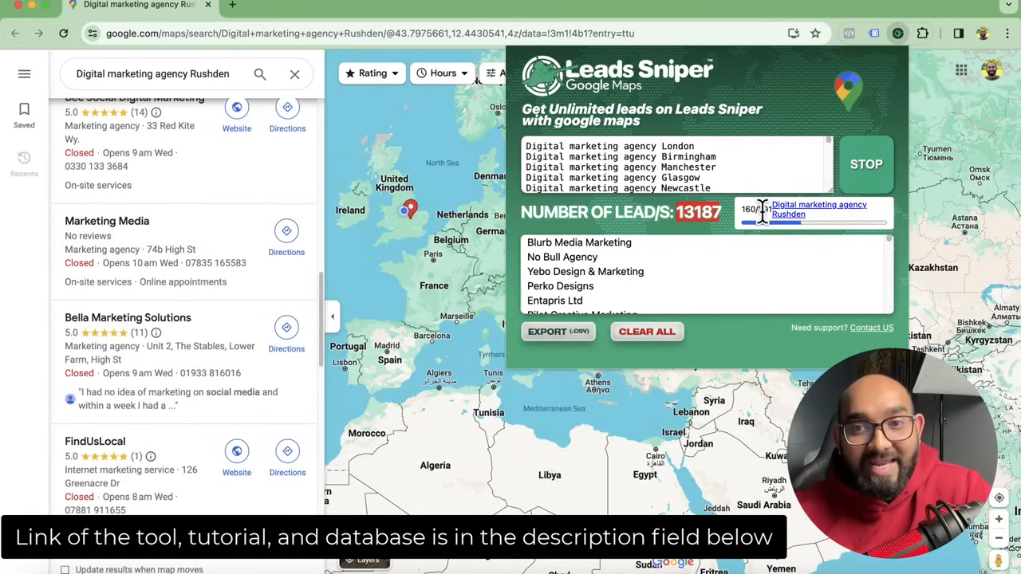
scroll(down, 3)
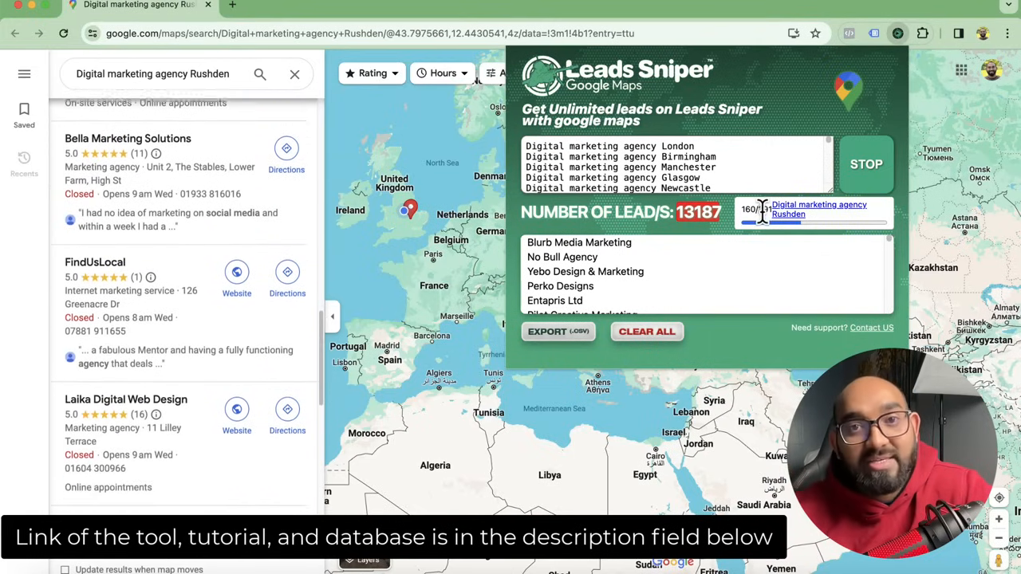
scroll(down, 3)
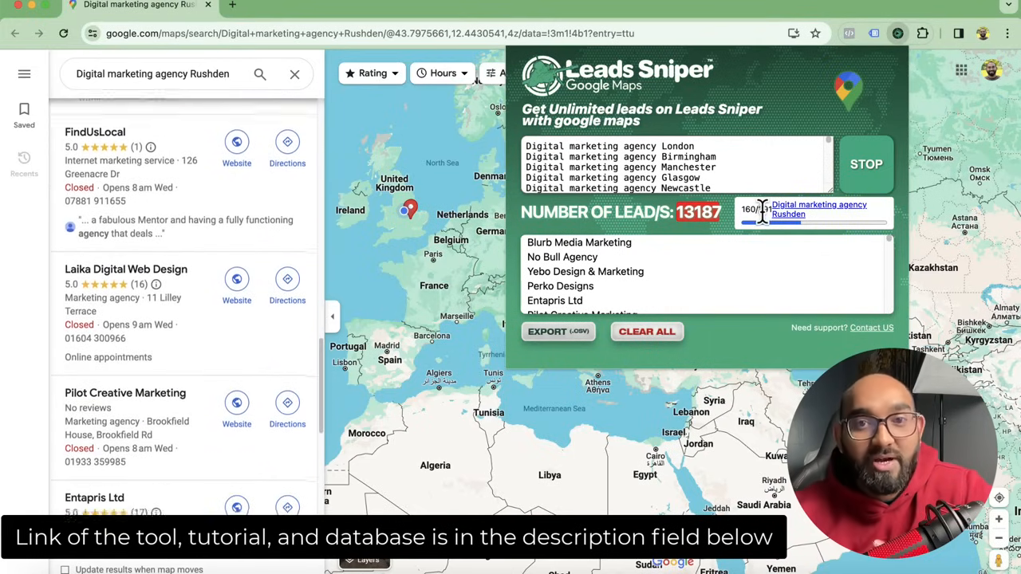
scroll(down, 3)
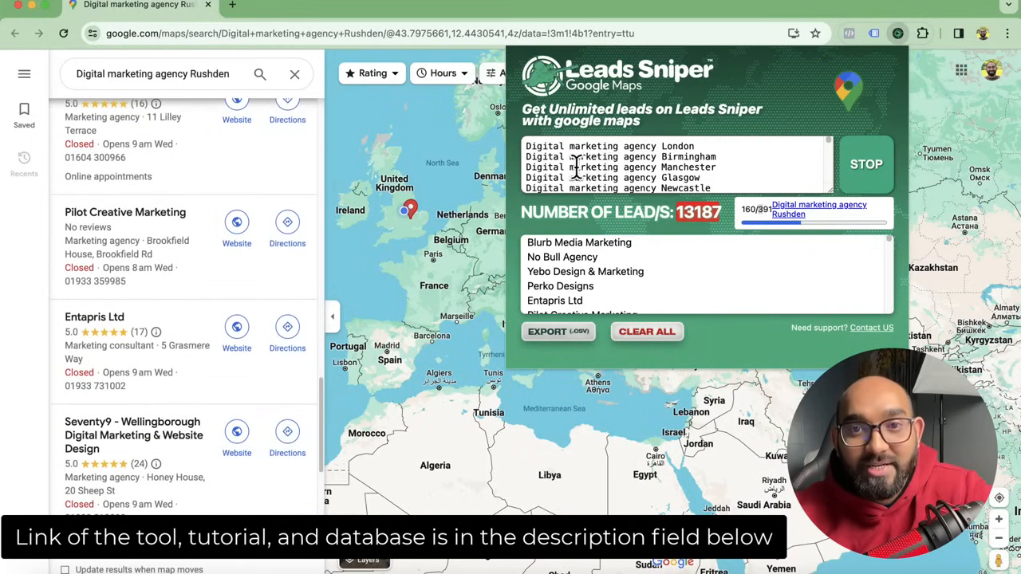
scroll(down, 3)
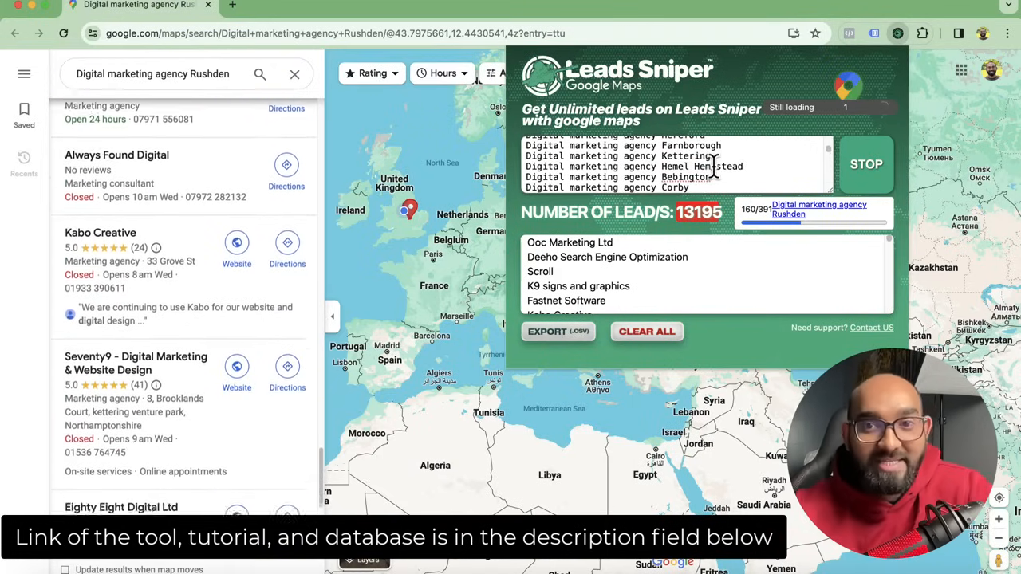
scroll(down, 3)
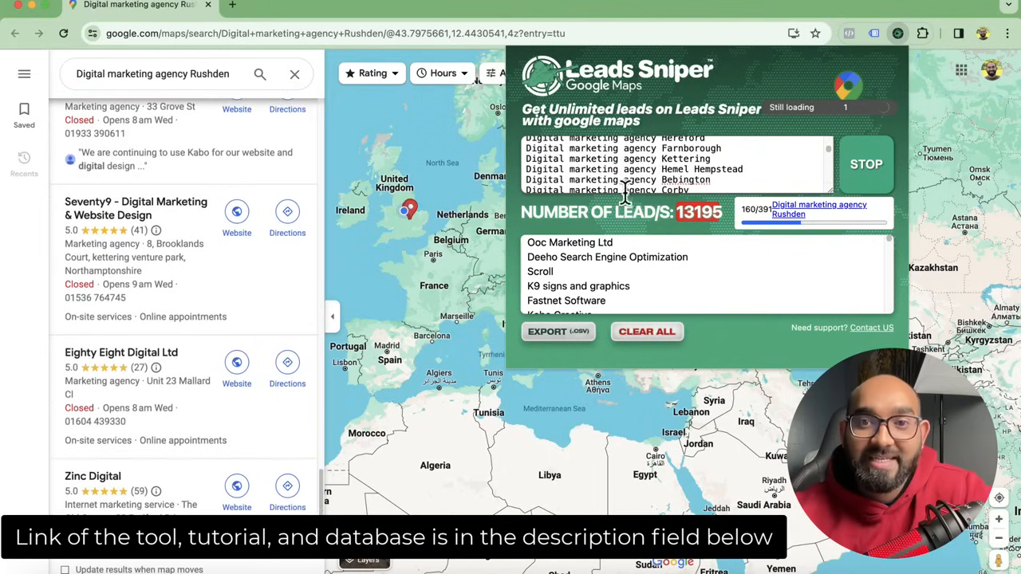
scroll(down, 3)
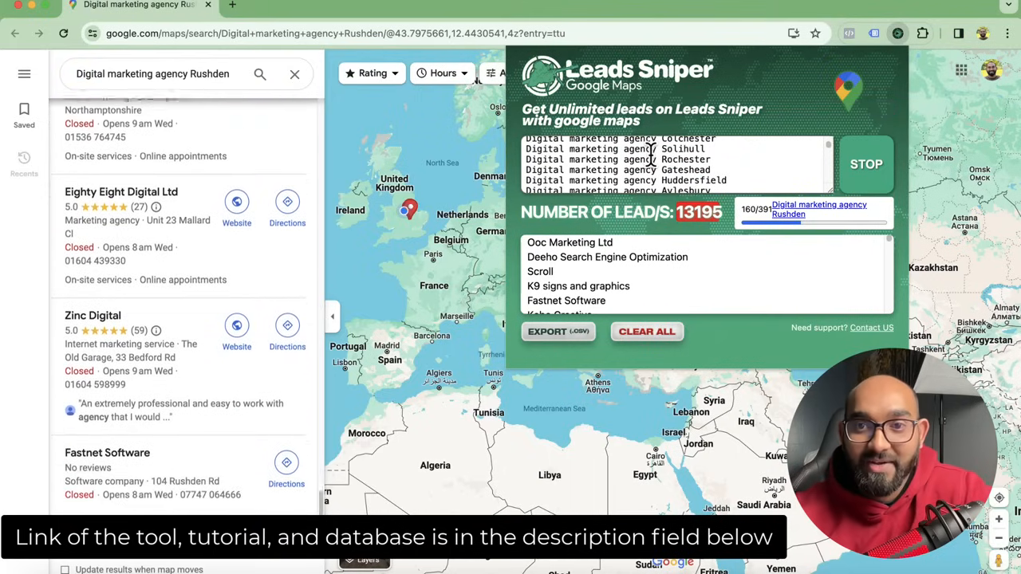
scroll(down, 3)
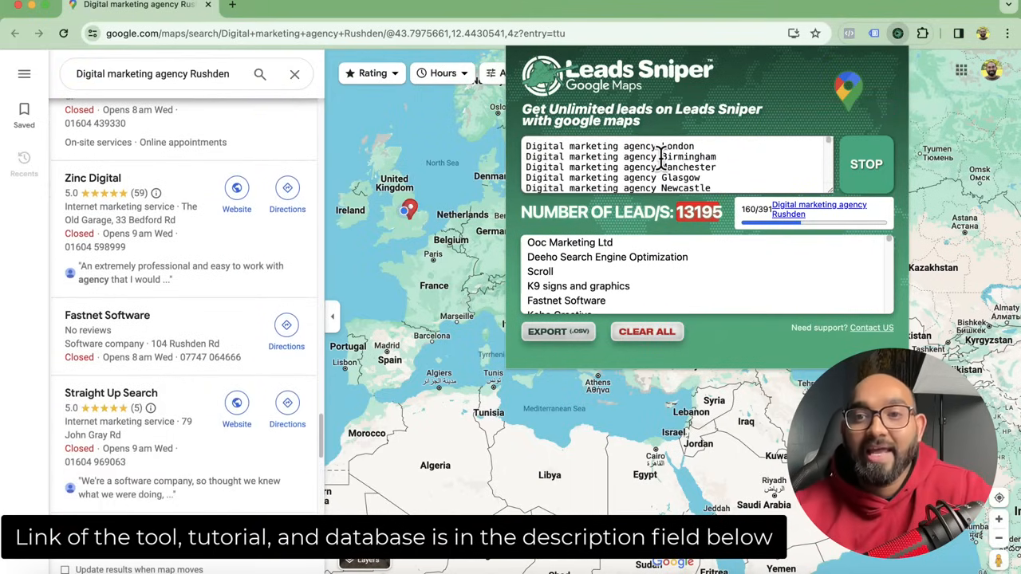
scroll(down, 3)
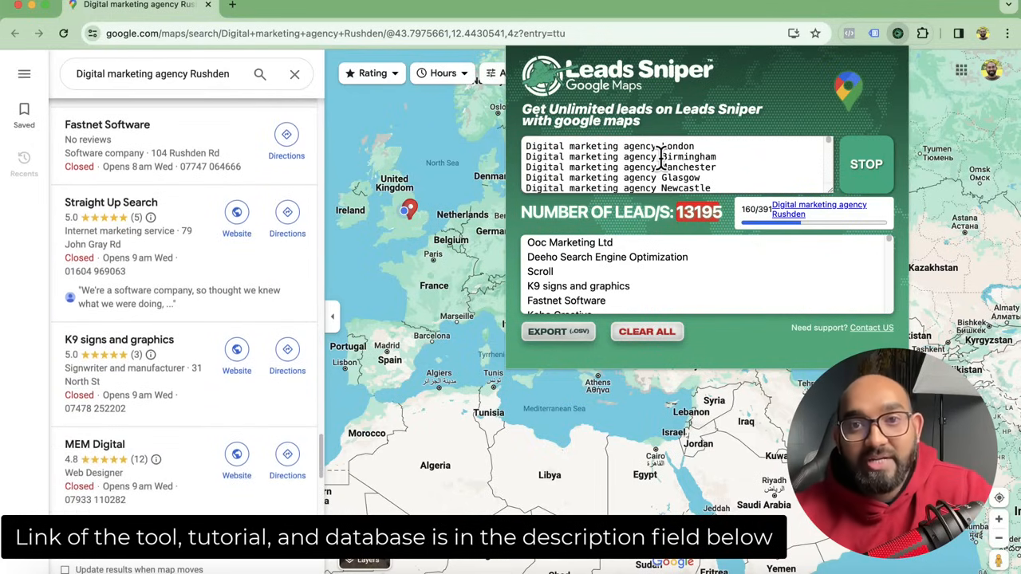
scroll(down, 3)
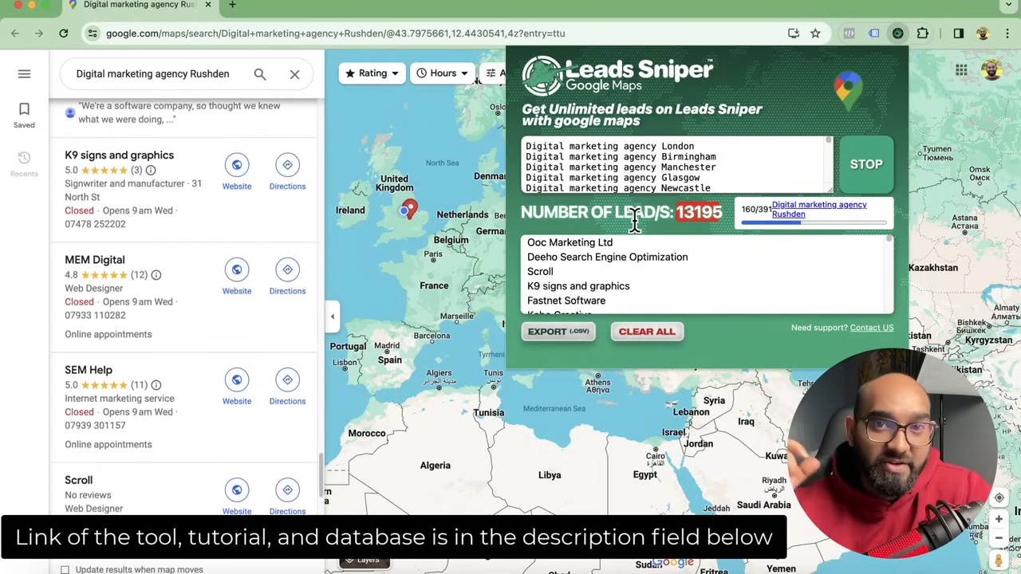
scroll(down, 3)
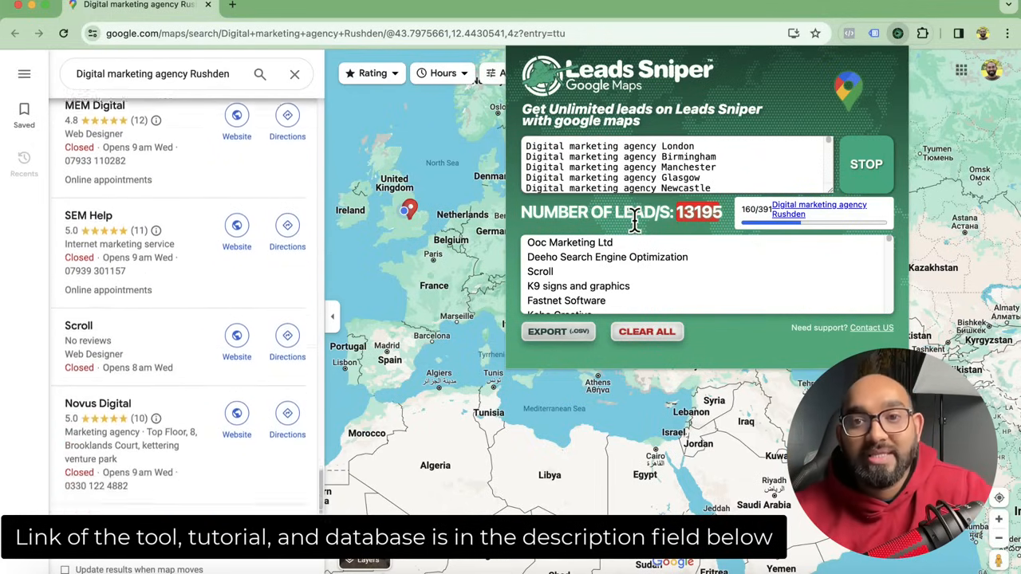
scroll(down, 3)
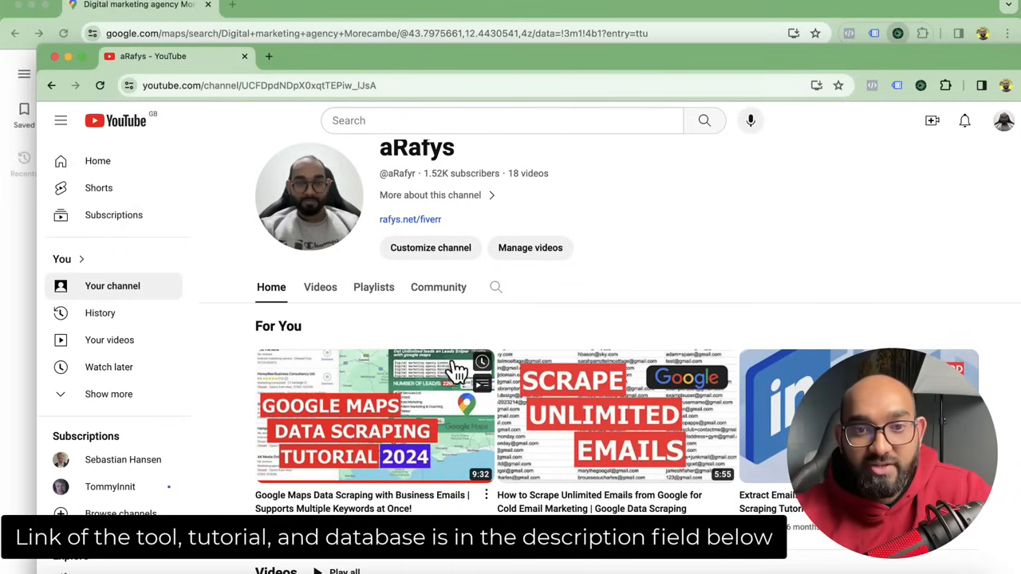
mouse_move(231, 399)
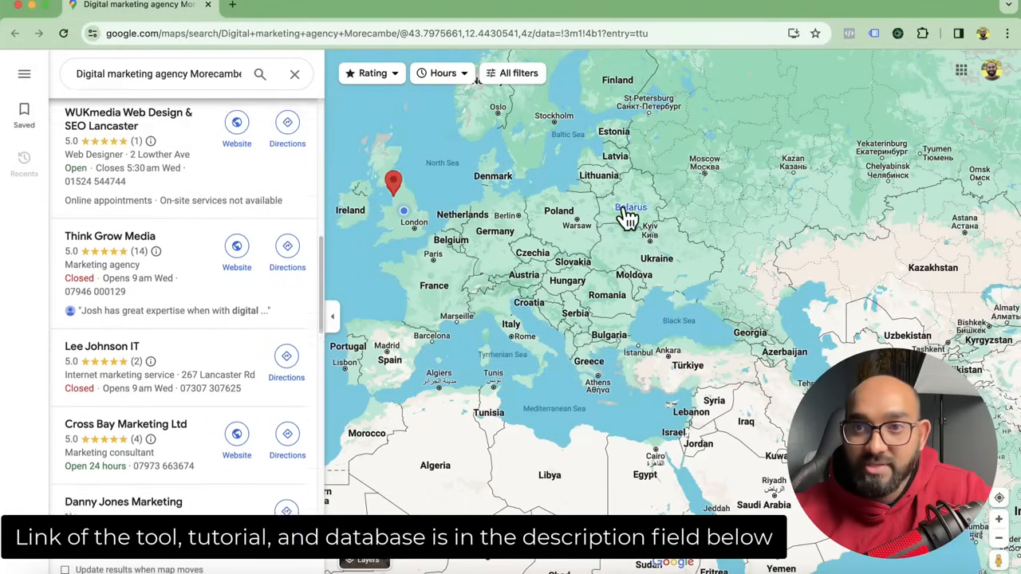
Step: Browse the Morecambe agency results and show the Leads Sniper panel at 13,212 leads
scroll(down, 3)
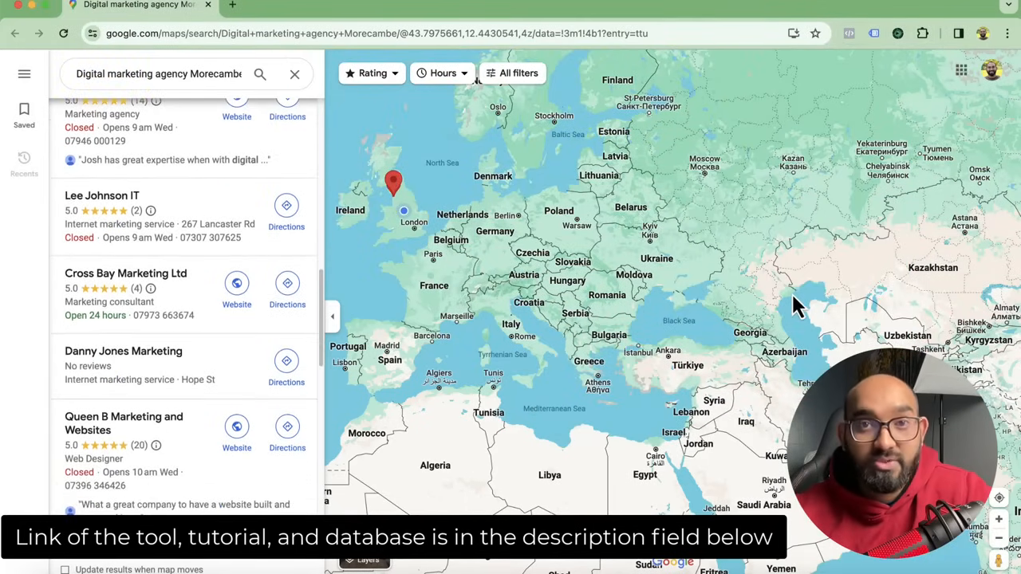
scroll(down, 3)
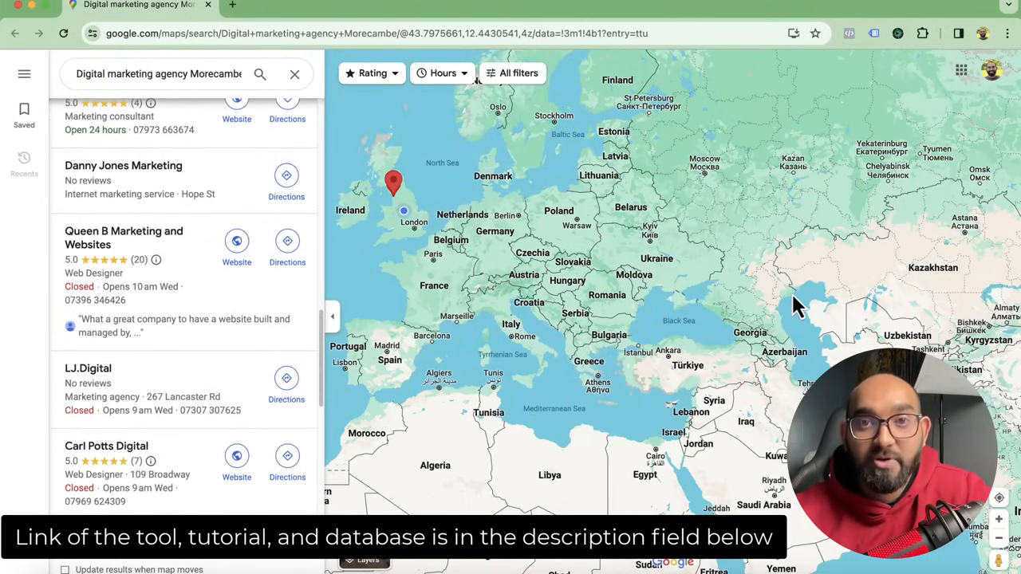
scroll(down, 3)
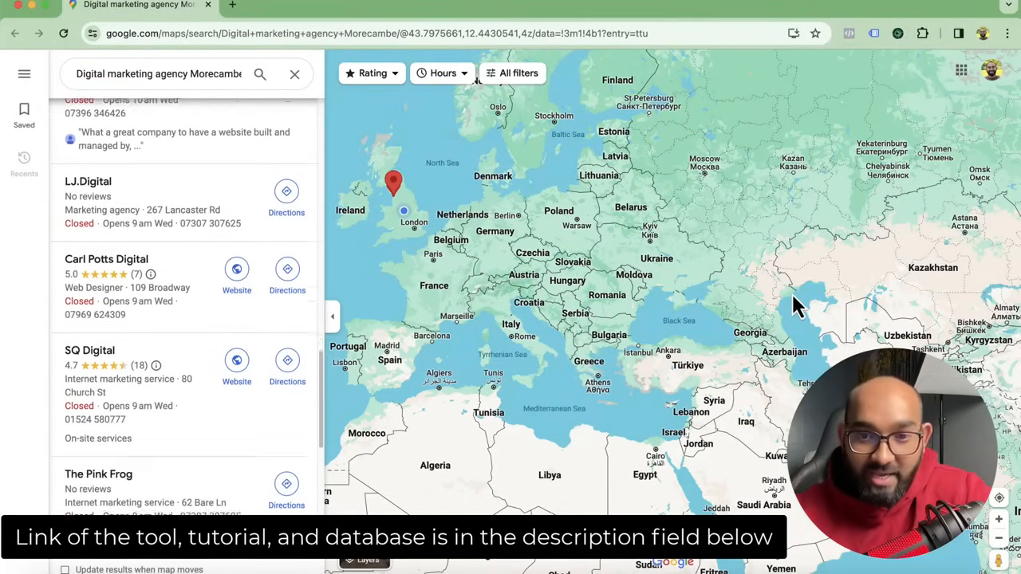
scroll(down, 3)
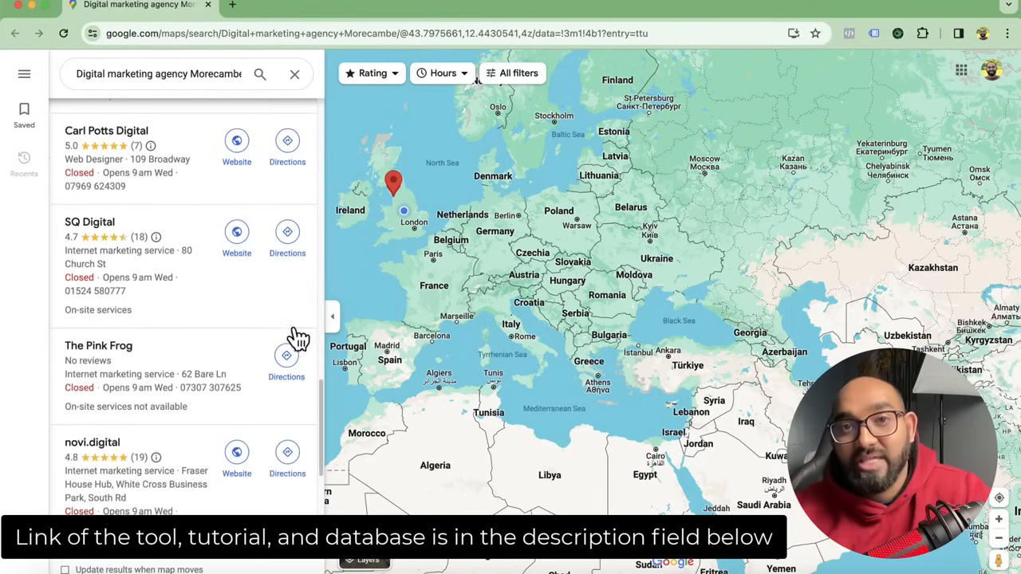
scroll(down, 3)
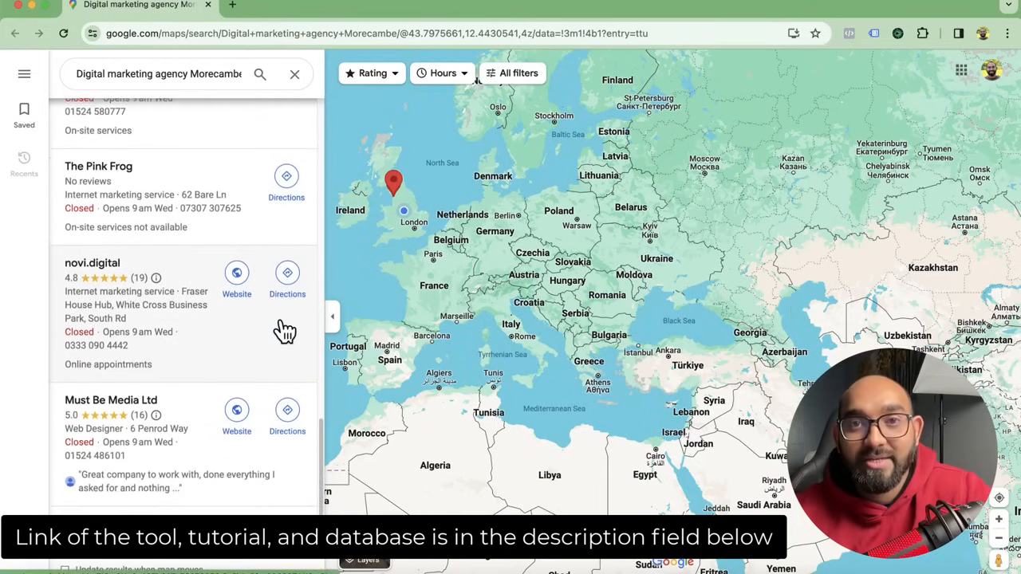
scroll(down, 3)
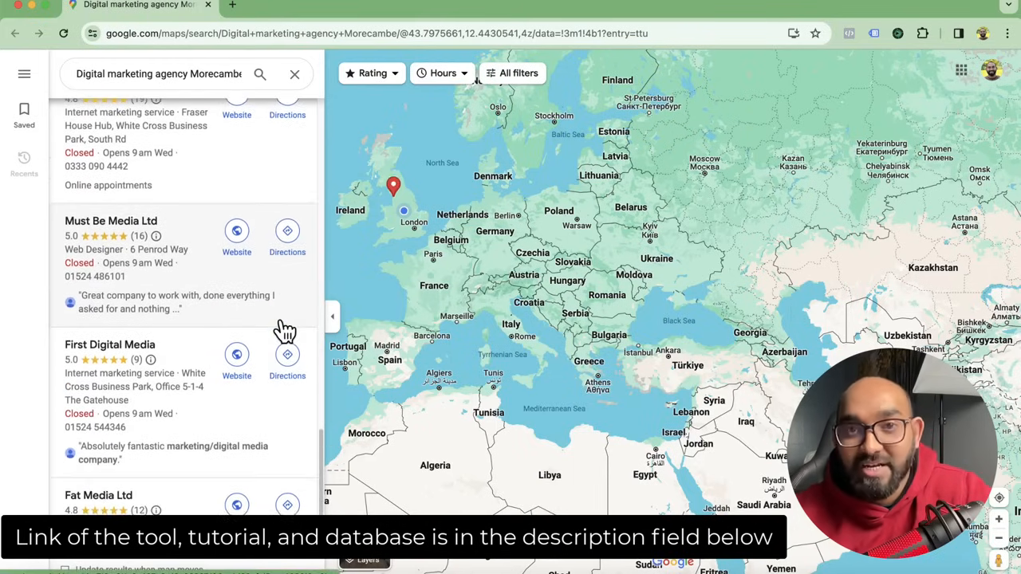
scroll(down, 3)
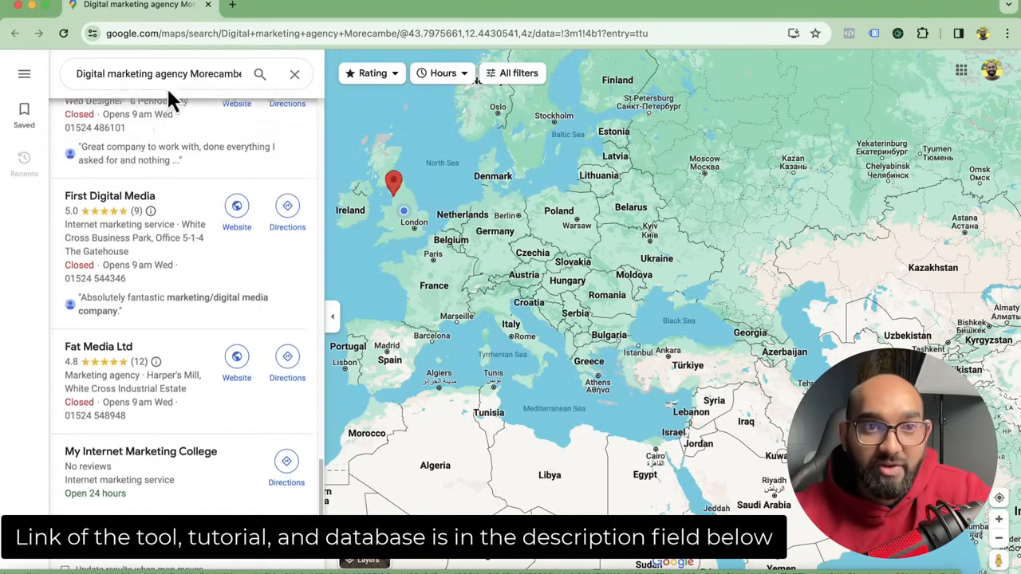
click(896, 33)
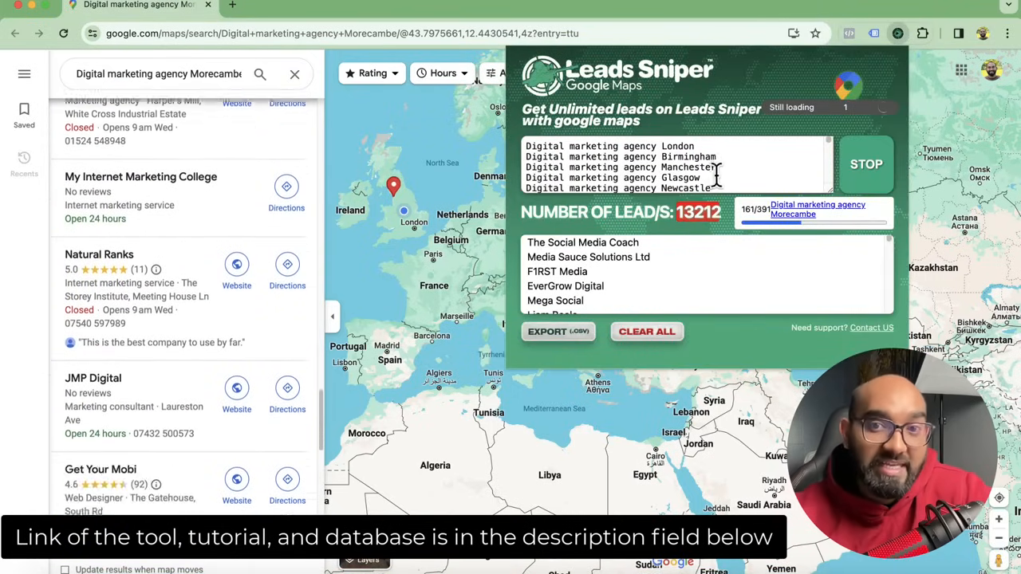
scroll(down, 3)
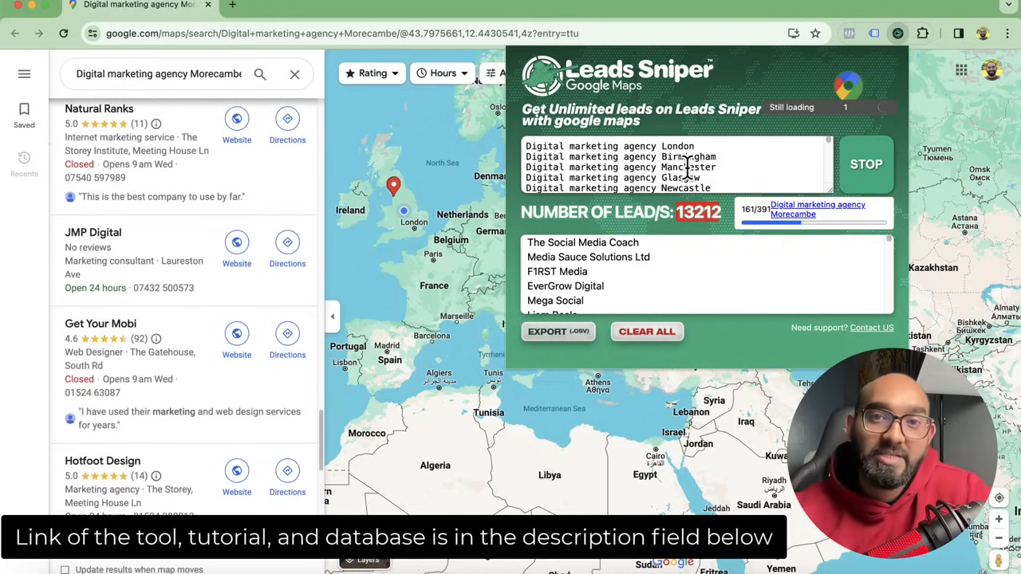
scroll(down, 3)
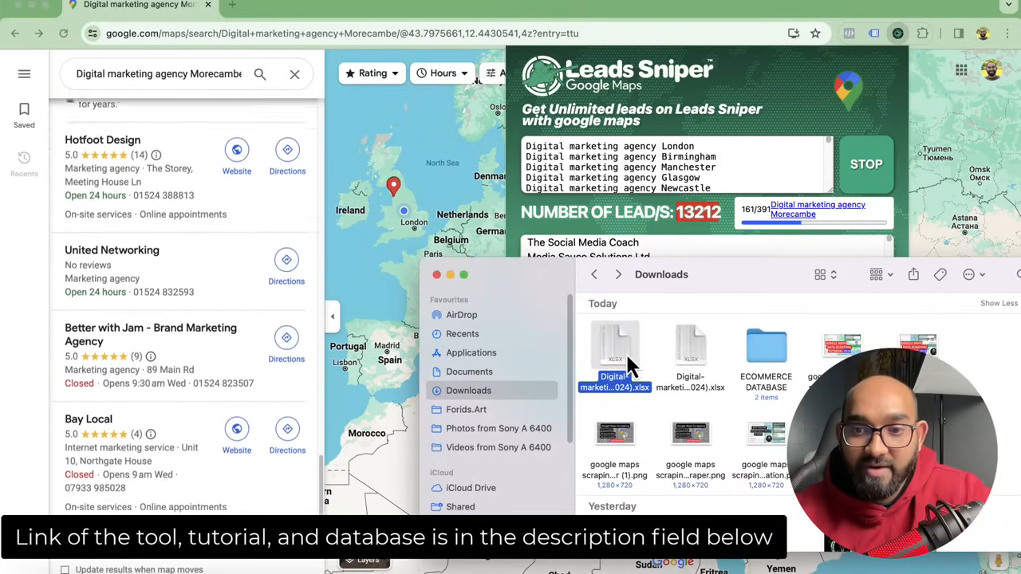
Step: Open the Hull agency lead .xlsx and scan across its contact and business columns
double_click(614, 359)
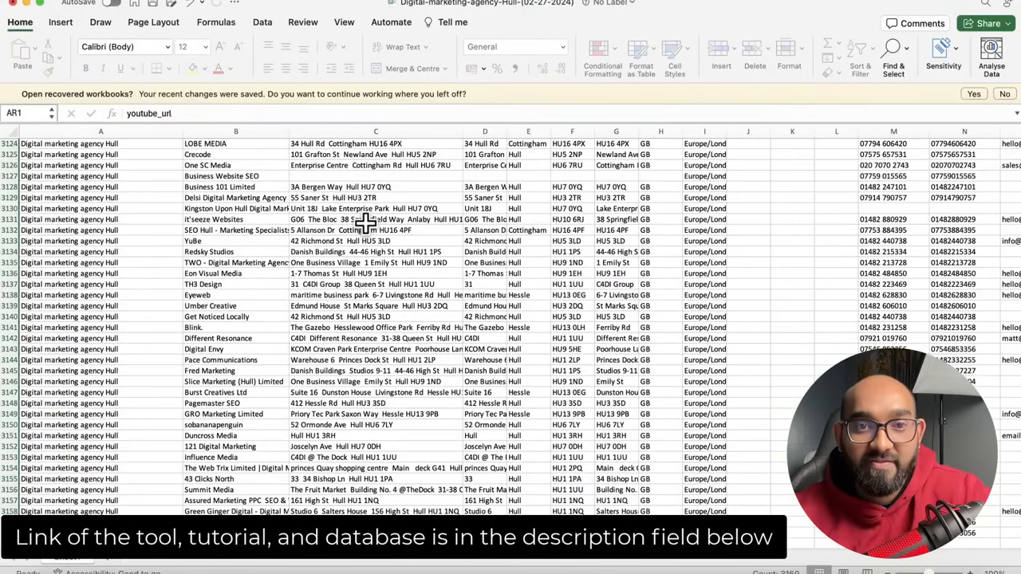
scroll(right, 3)
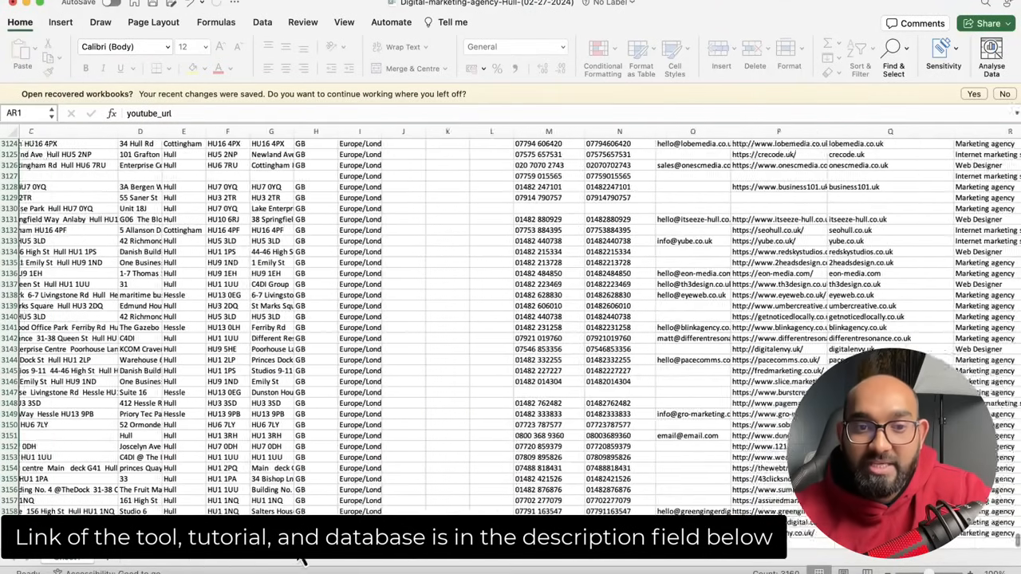
scroll(right, 3)
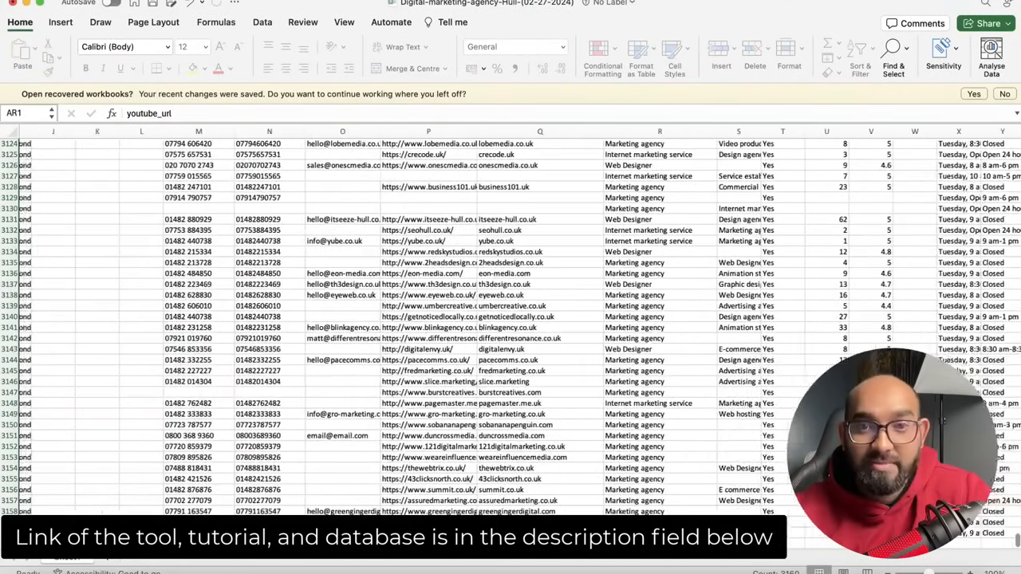
scroll(left, 3)
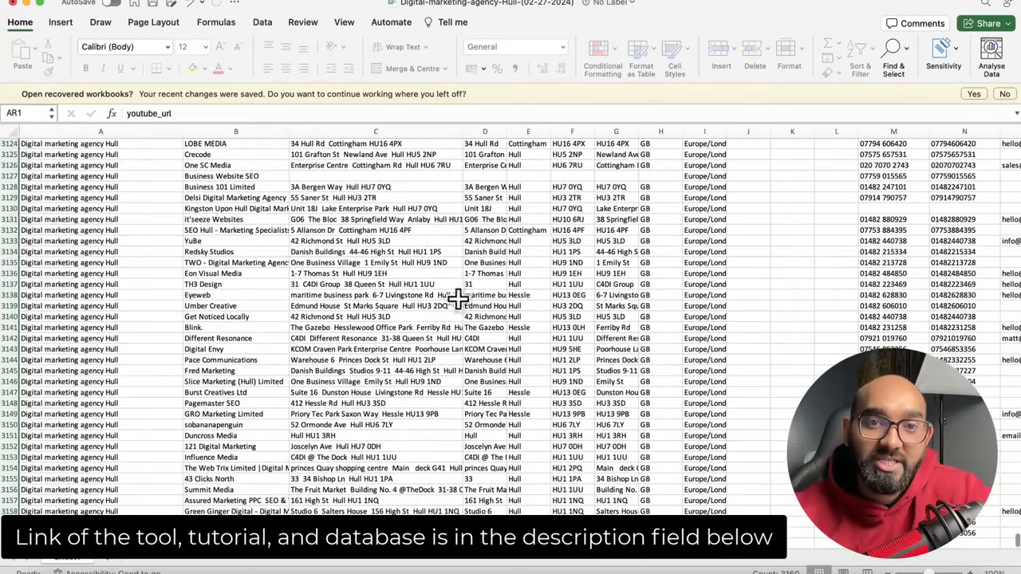
scroll(down, 3)
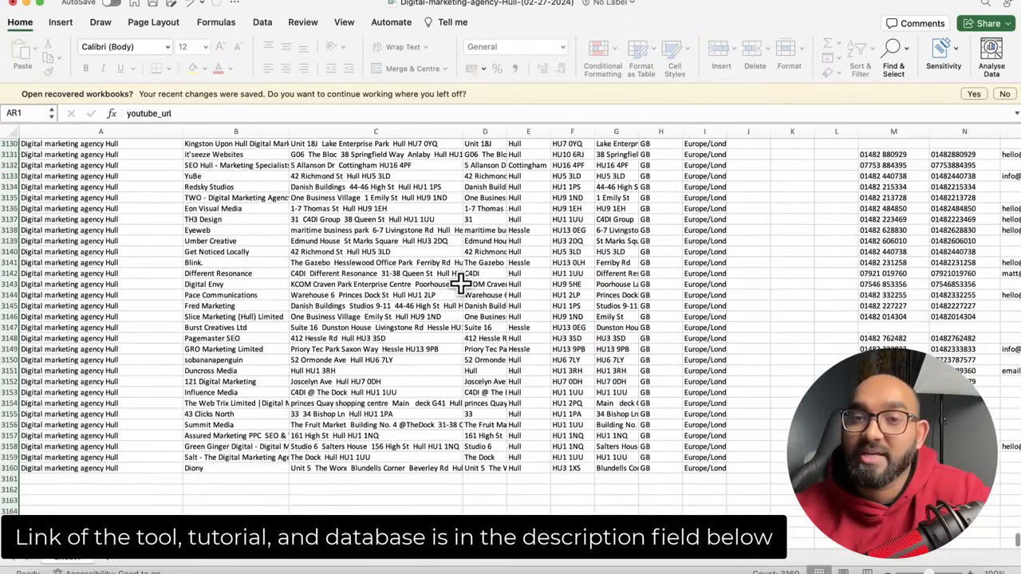
scroll(up, 3)
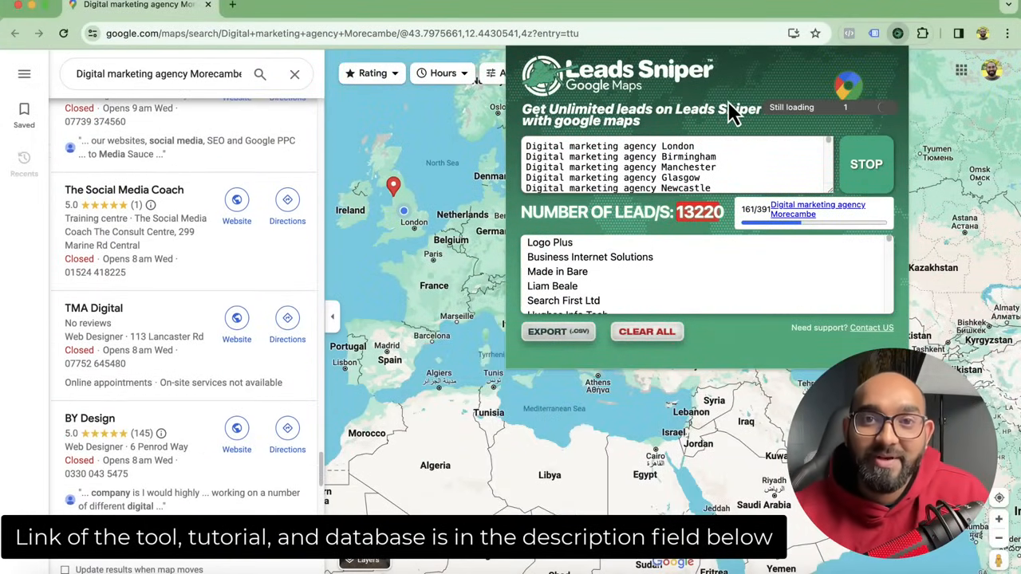
Step: Scroll the Kidsgrove agency results while the Leads Sniper count rises to 13,240
scroll(down, 3)
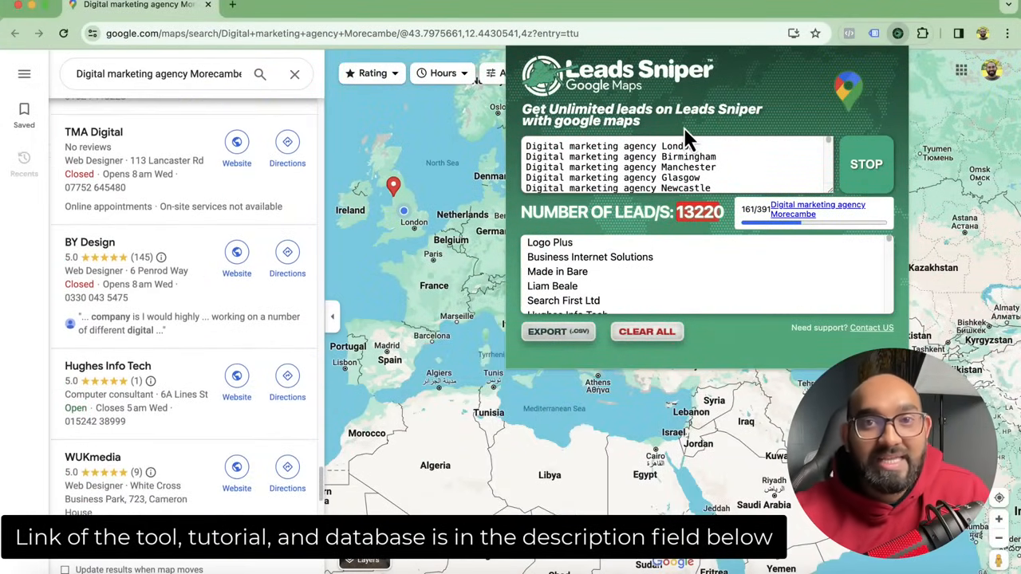
scroll(down, 3)
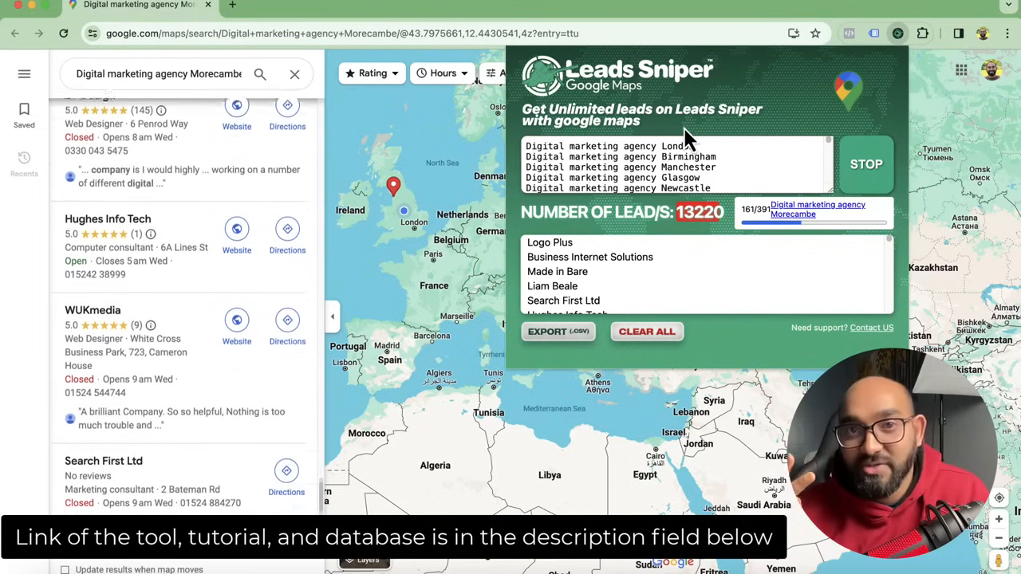
scroll(down, 3)
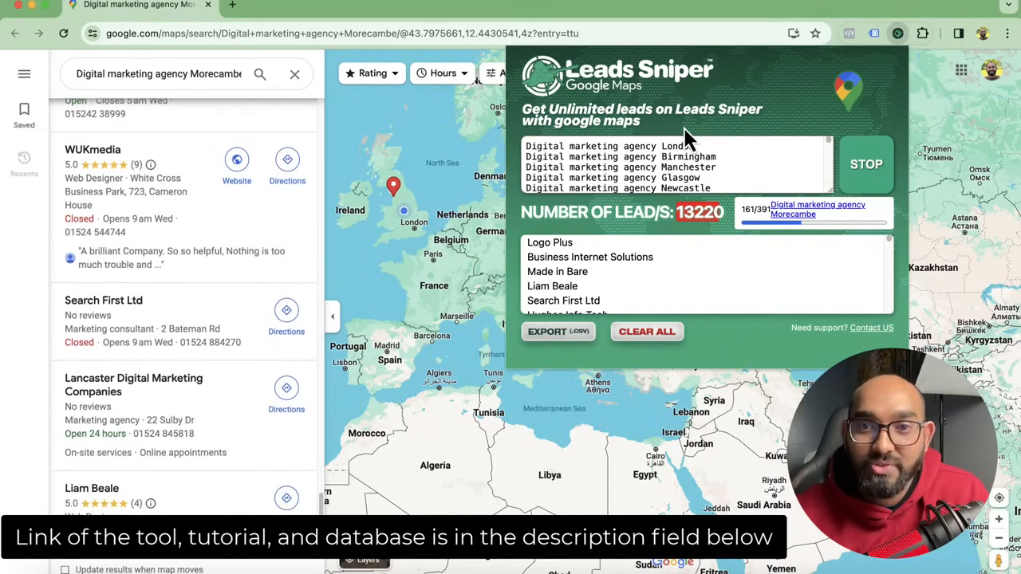
scroll(down, 3)
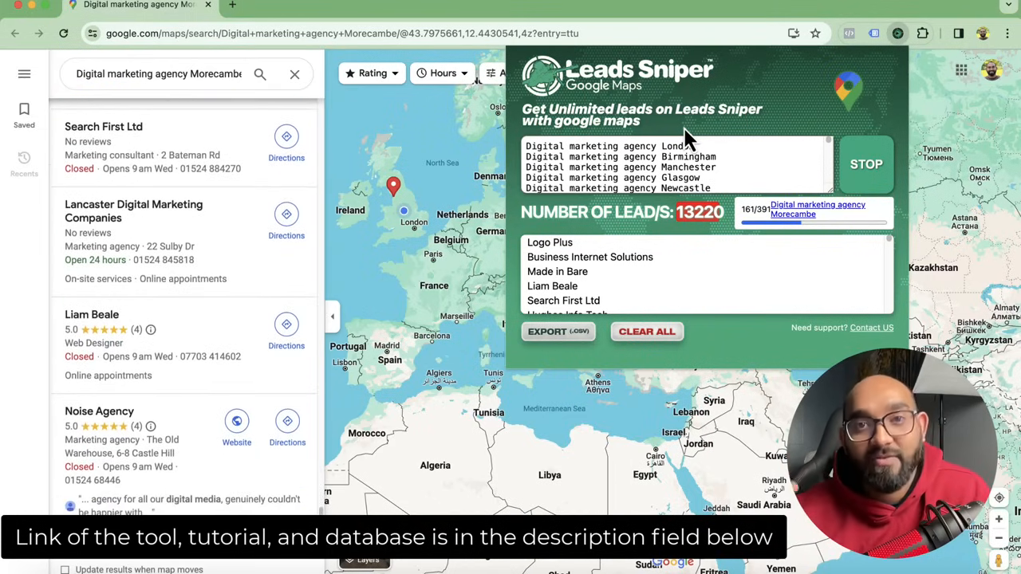
scroll(down, 3)
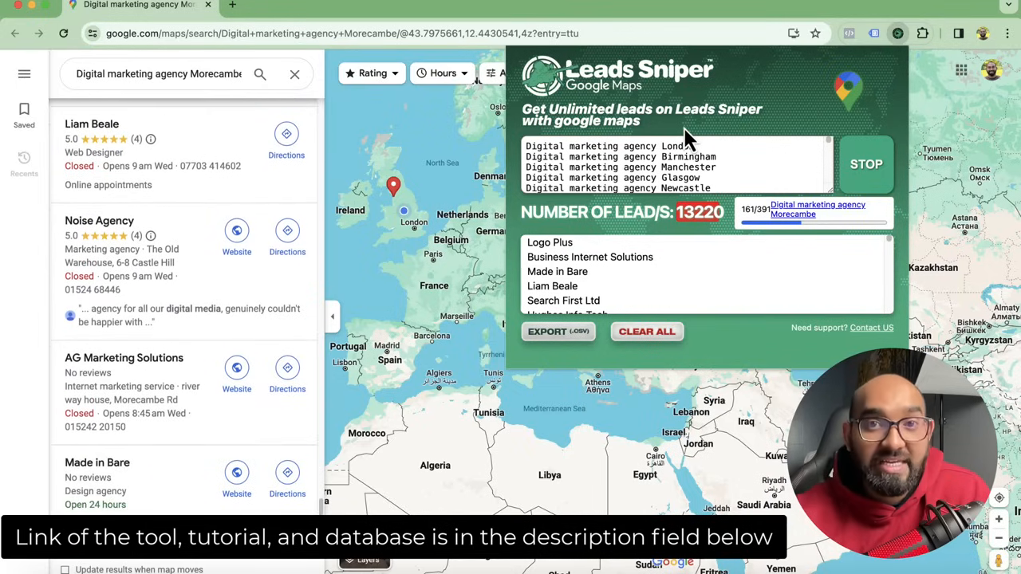
scroll(down, 3)
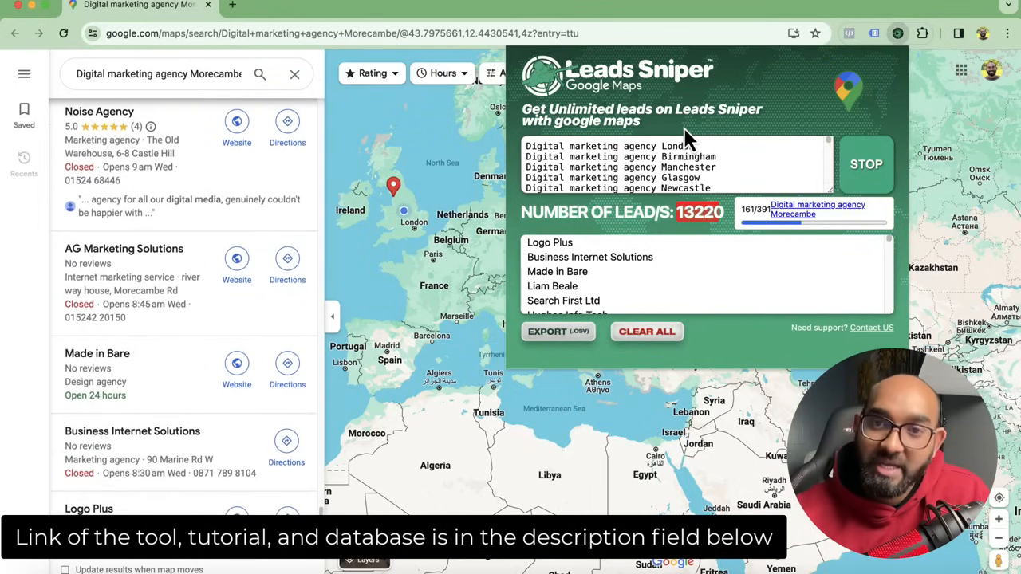
scroll(down, 3)
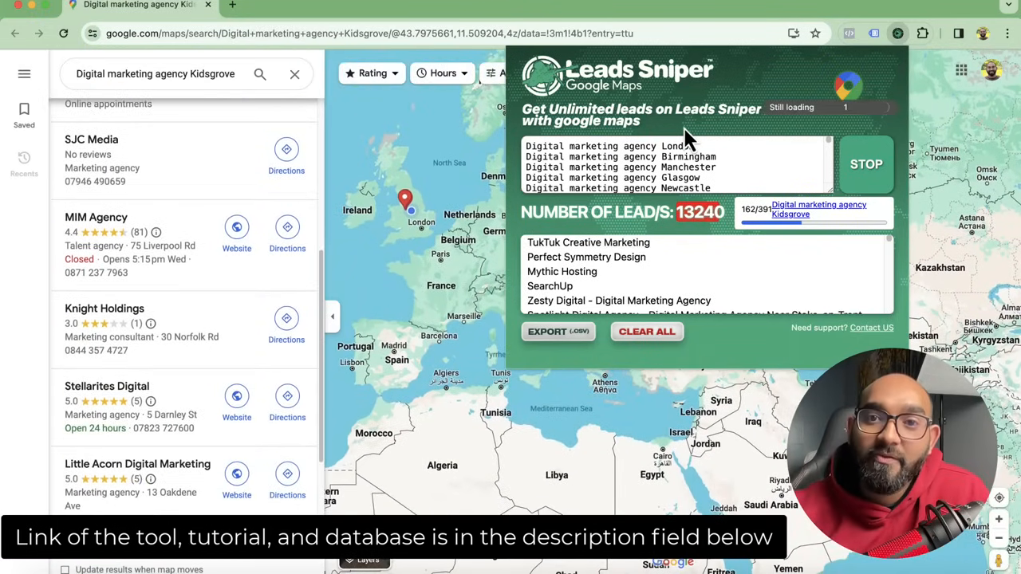
scroll(down, 3)
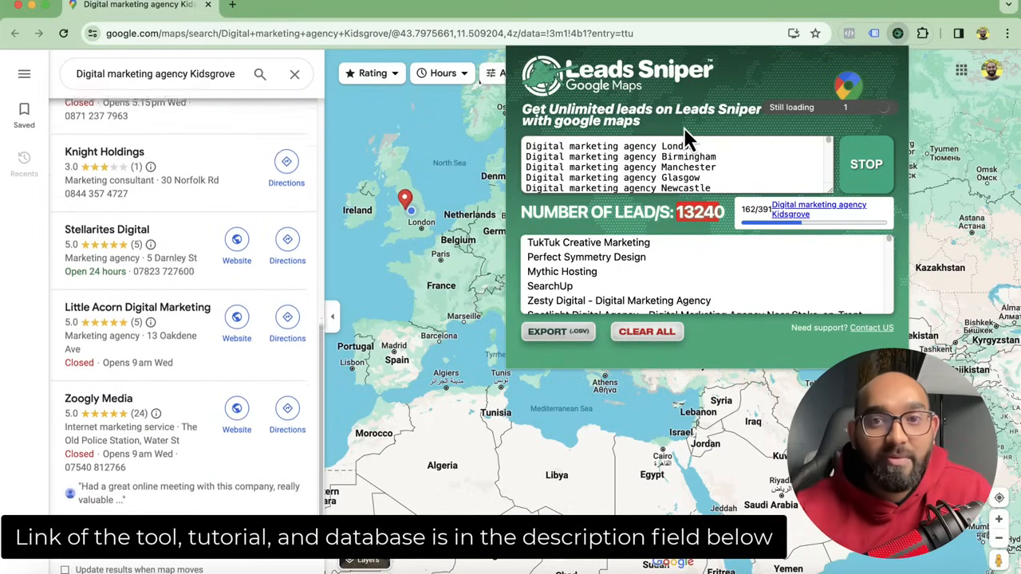
scroll(down, 3)
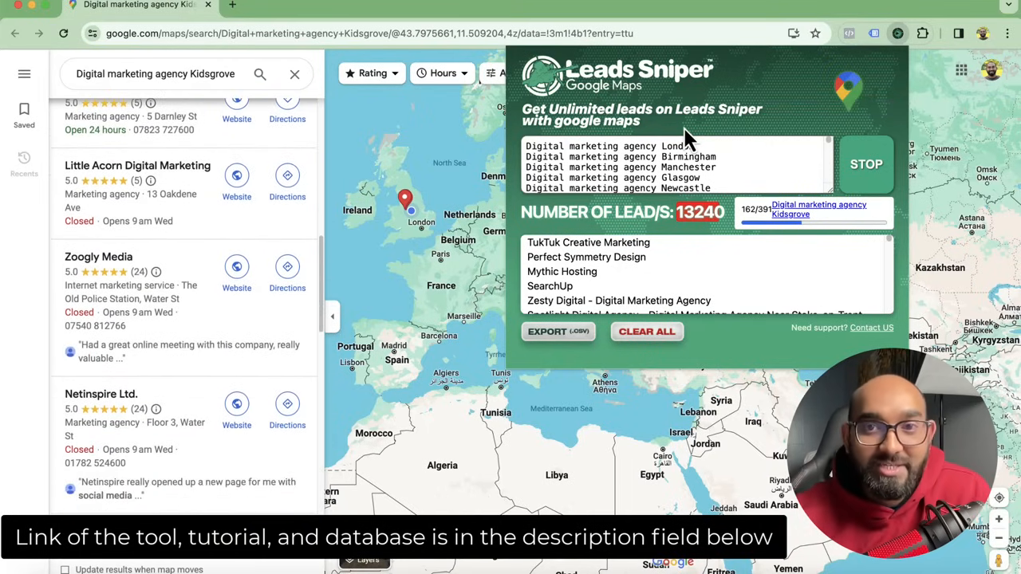
scroll(down, 3)
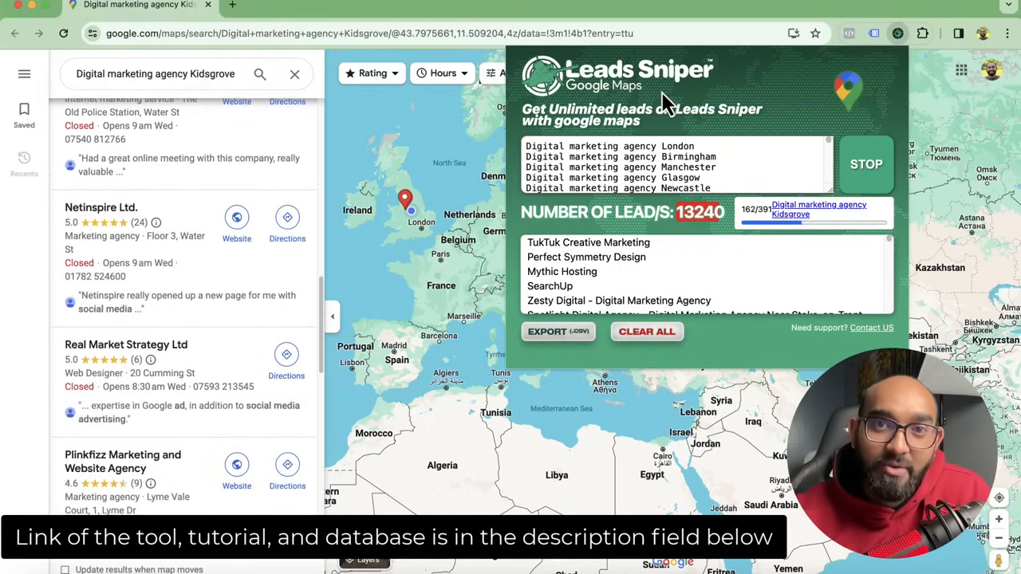
scroll(down, 3)
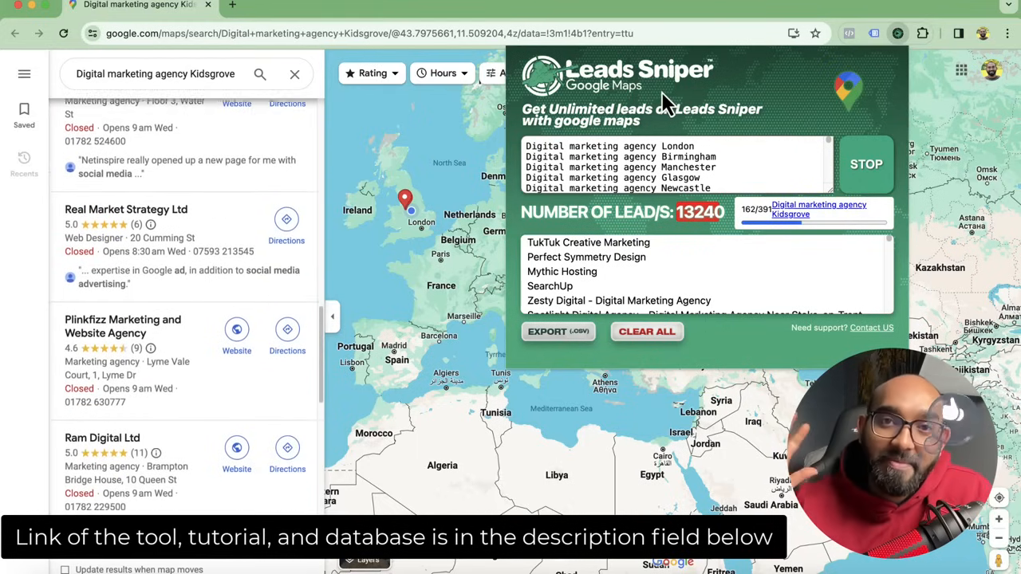